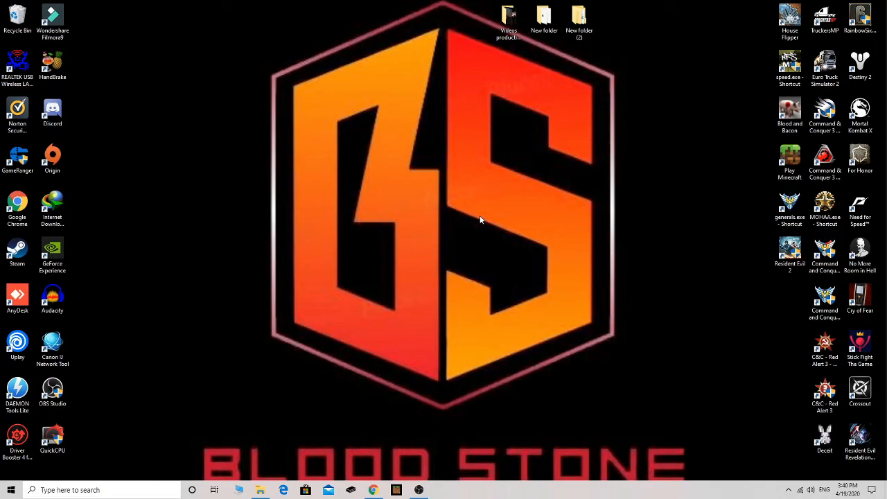
mouse_move(203, 131)
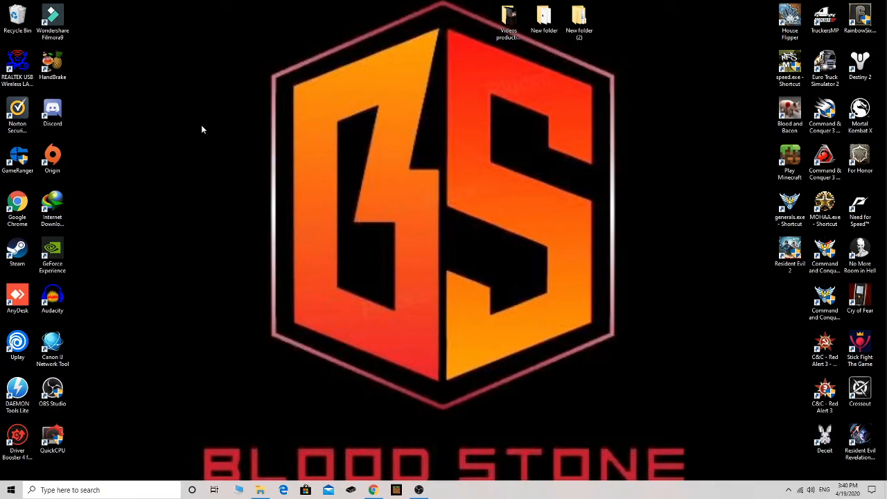
- Refresh the Windows desktop and launch the Chrome web browser
right_click(202, 129)
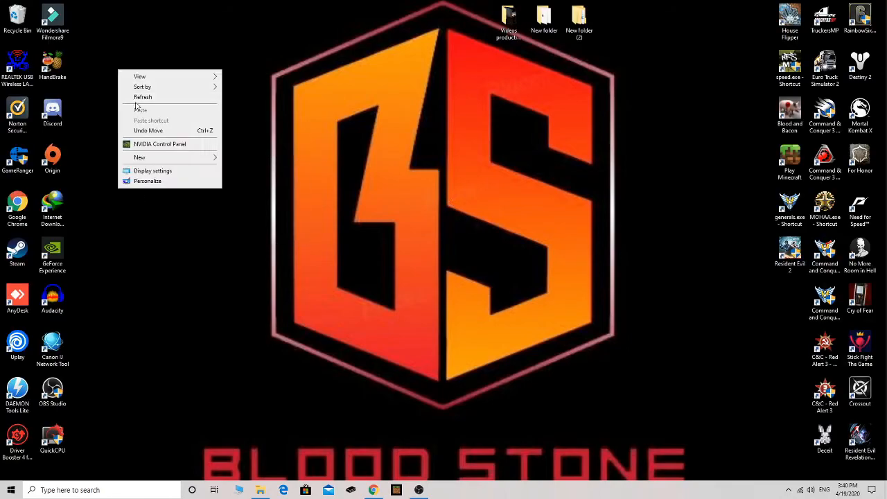
left_click(308, 102)
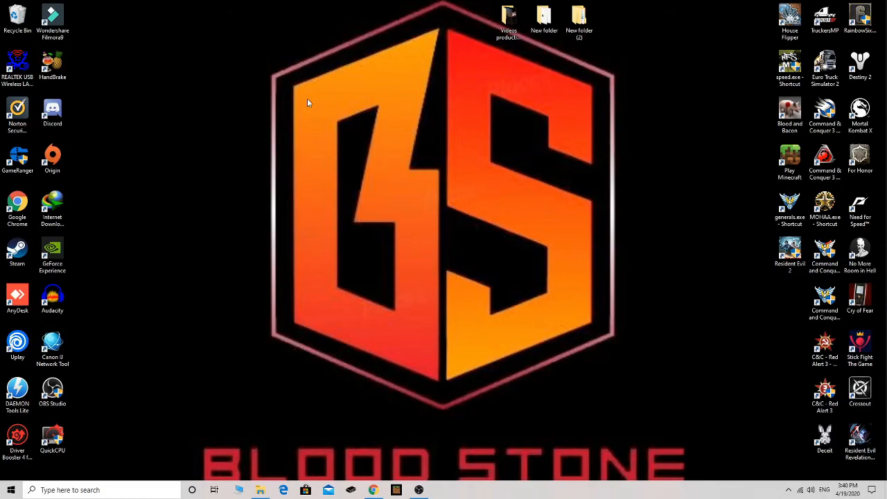
mouse_move(300, 104)
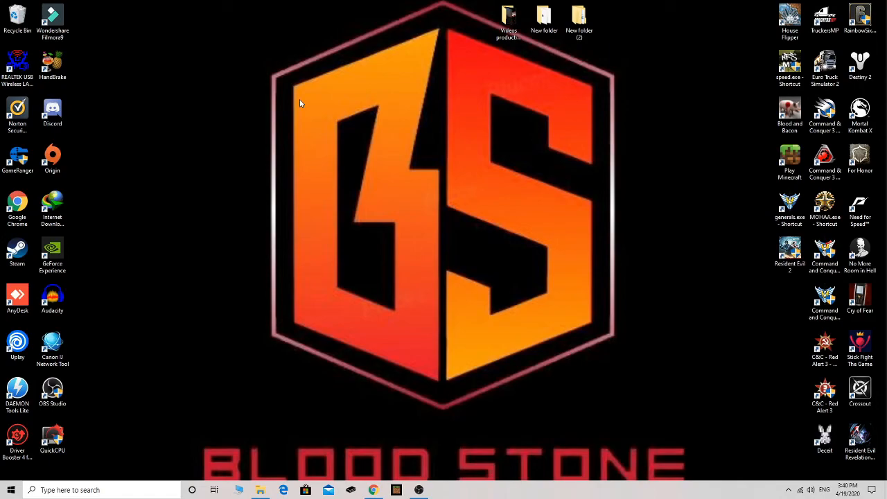
mouse_move(366, 49)
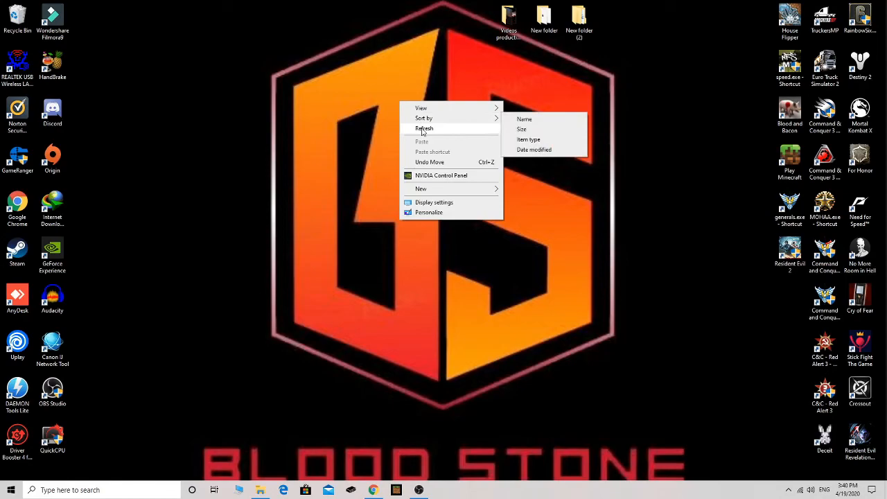
left_click(424, 128)
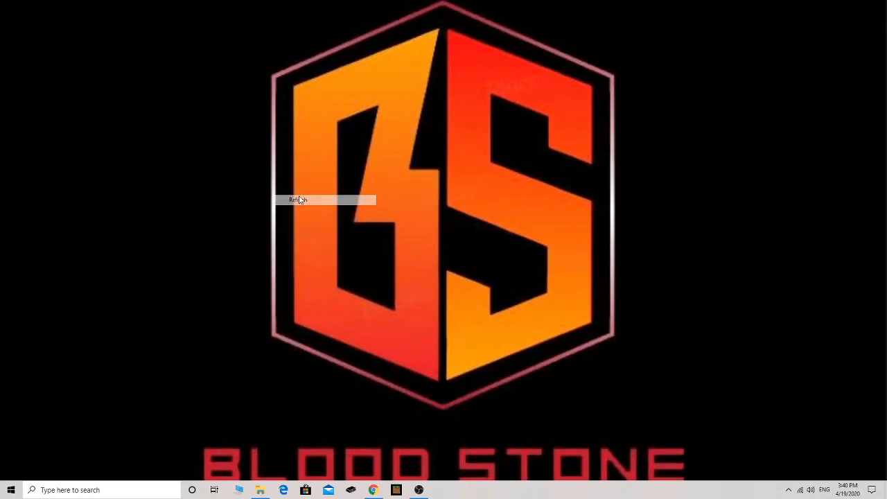
left_click(297, 199)
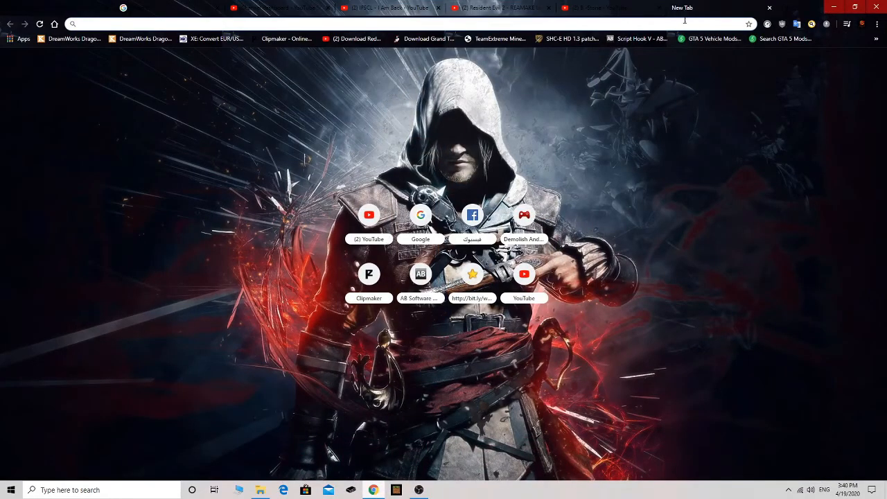
mouse_move(682, 25)
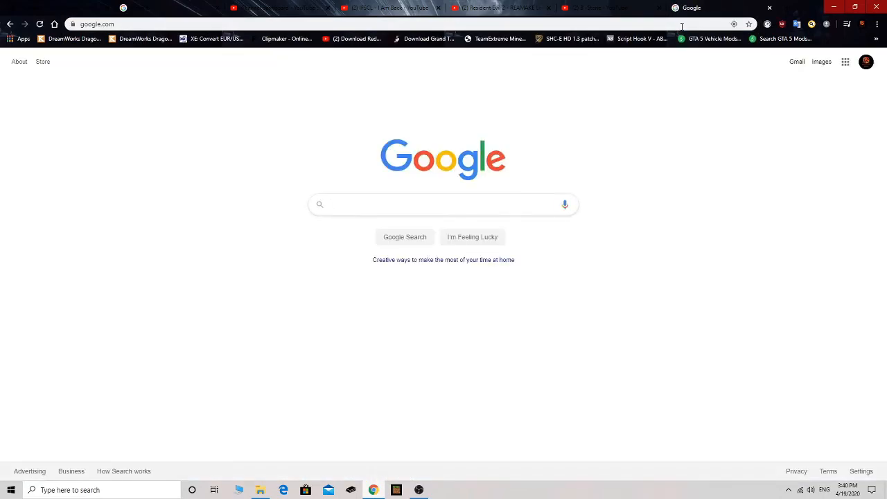
- Search Google for "download ifscl" to find the codelyoko.fr download page
type("download")
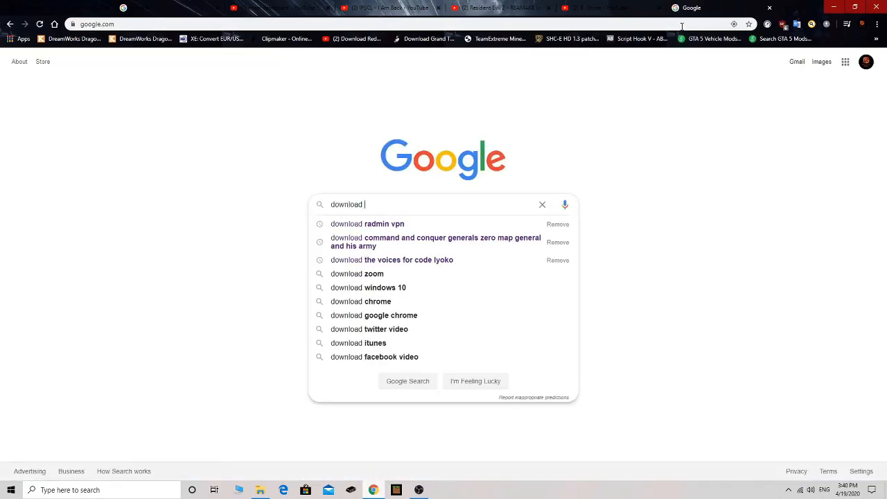
type("ifscl")
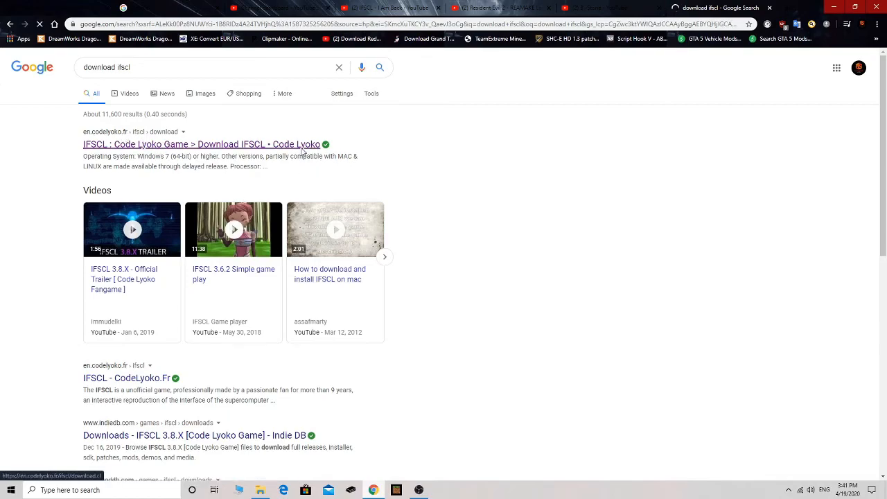
- Go to the codelyoko.fr IFSCL download result and expand the Code Lyoko sidebar section
left_click(202, 145)
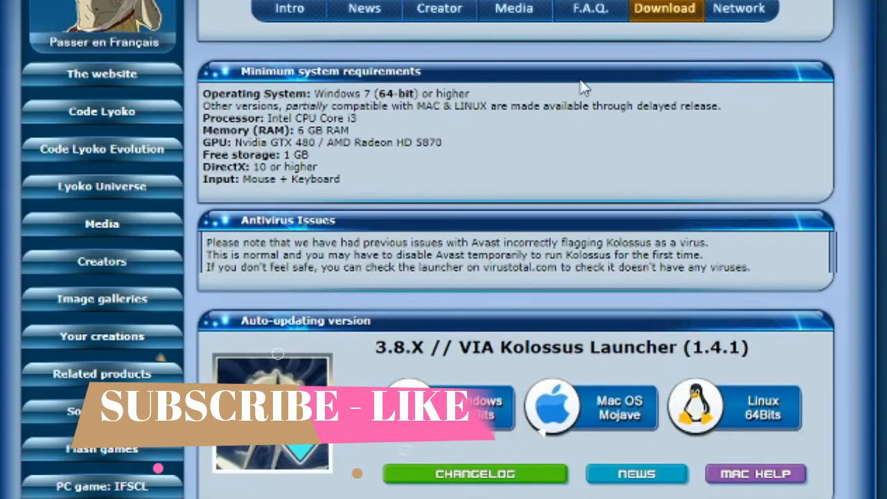
mouse_move(61, 233)
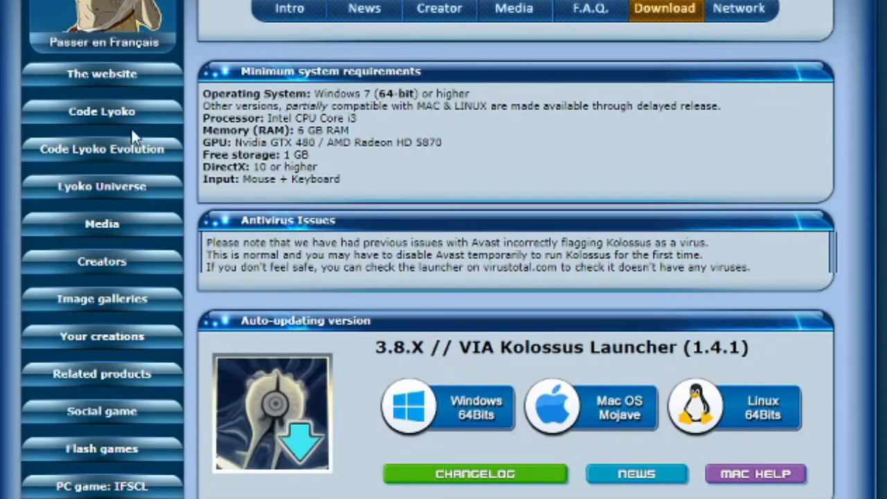
left_click(102, 111)
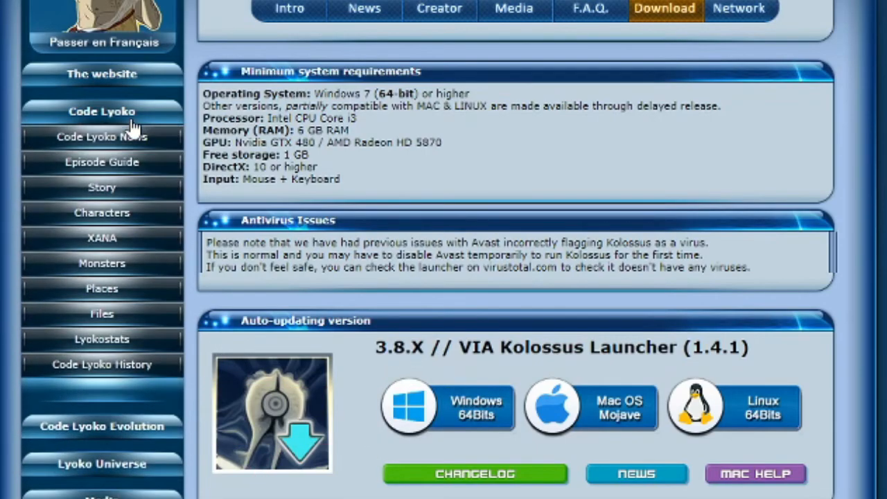
mouse_move(159, 156)
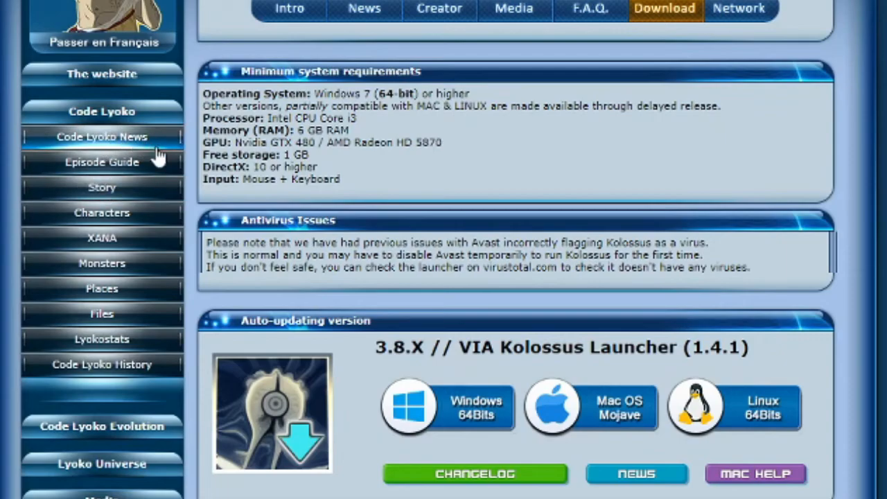
mouse_move(102, 214)
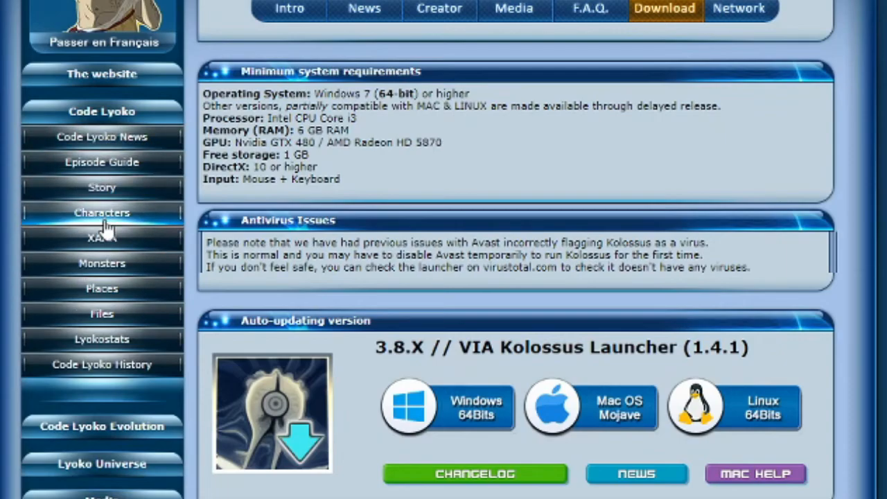
mouse_move(102, 238)
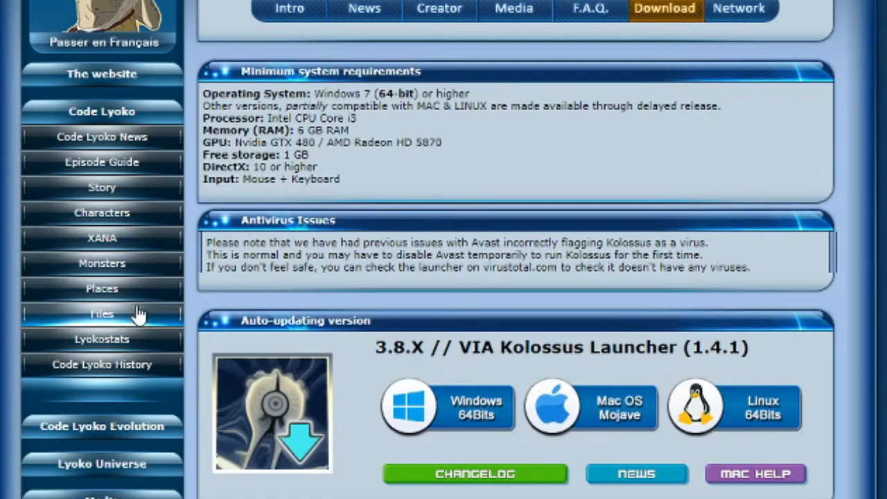
mouse_move(102, 161)
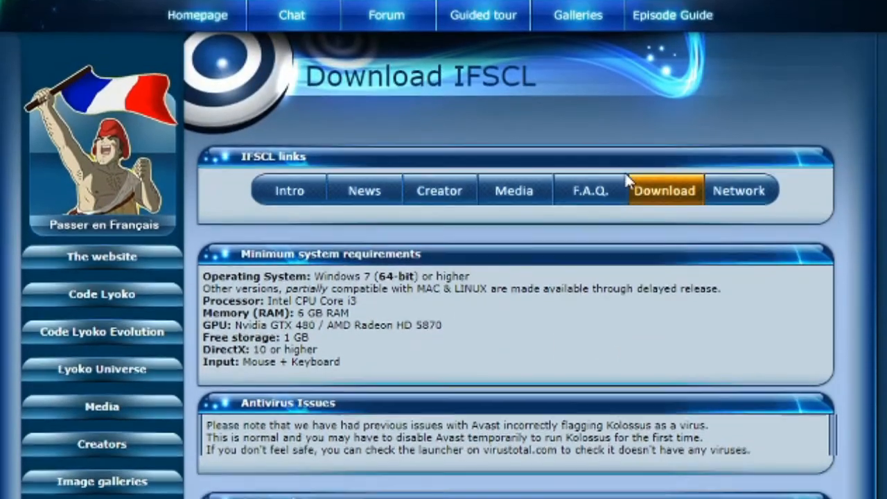
- Scroll the download page between the Kolossus Launcher 1.4.1 buttons and the standalone versions list
scroll("up", 3)
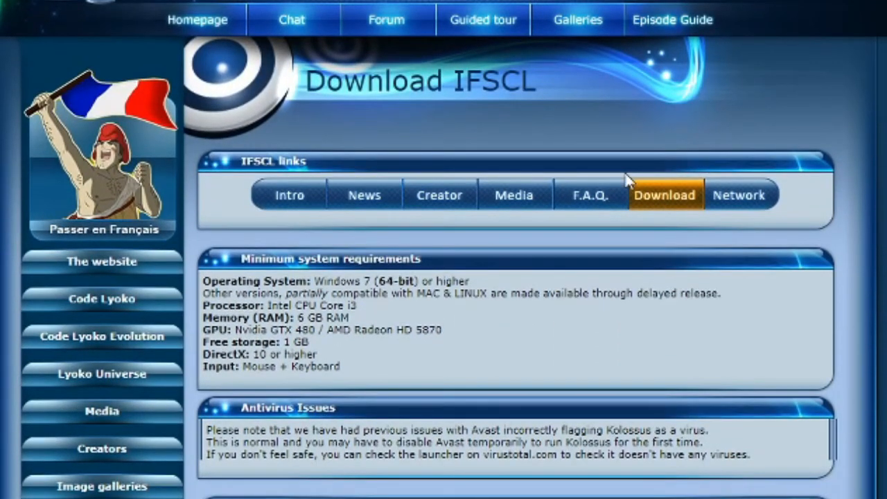
mouse_move(654, 131)
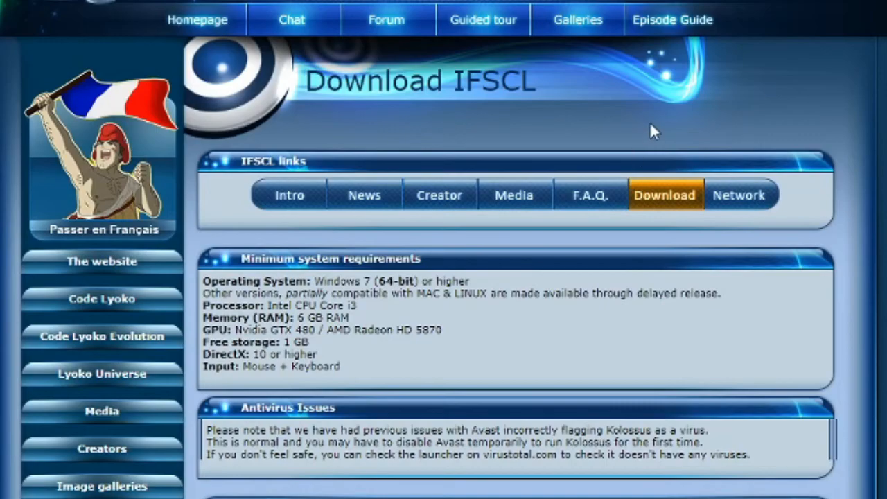
scroll("down", 3)
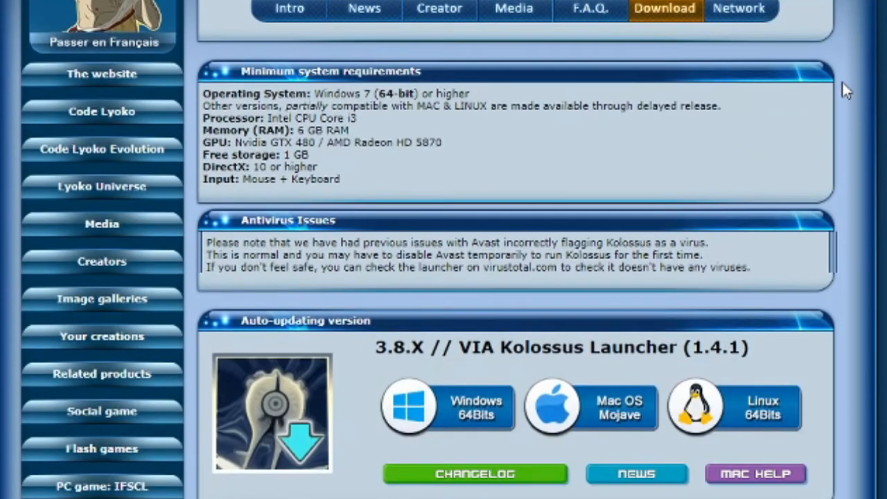
scroll("down", 3)
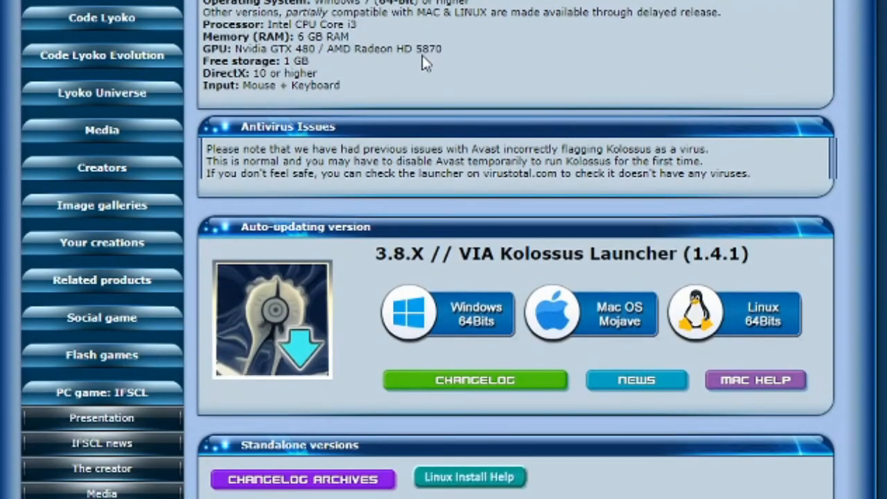
scroll("up", 3)
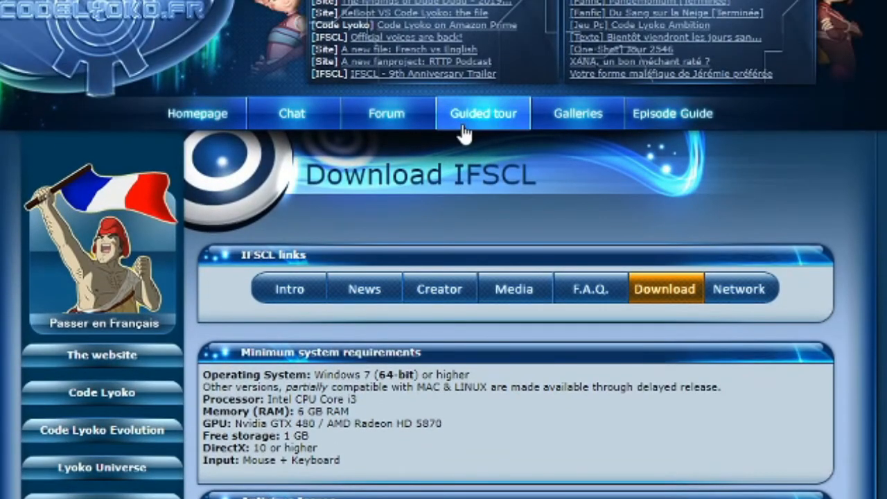
mouse_move(480, 137)
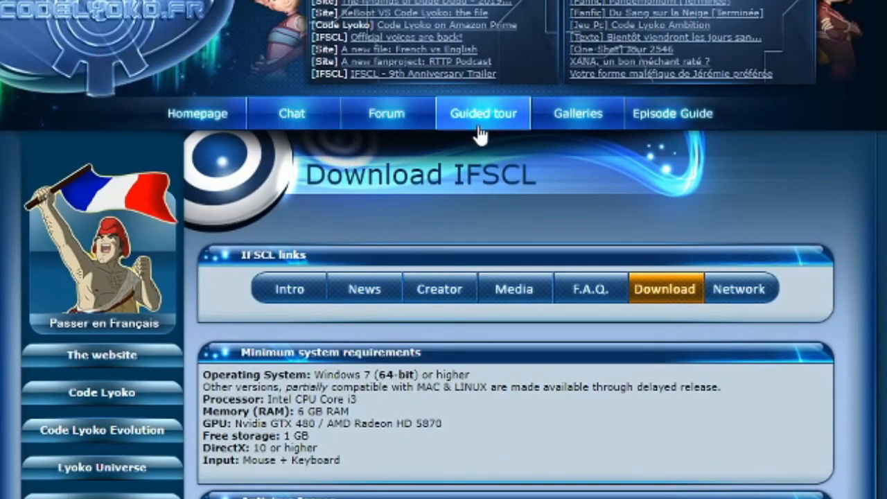
scroll("down", 3)
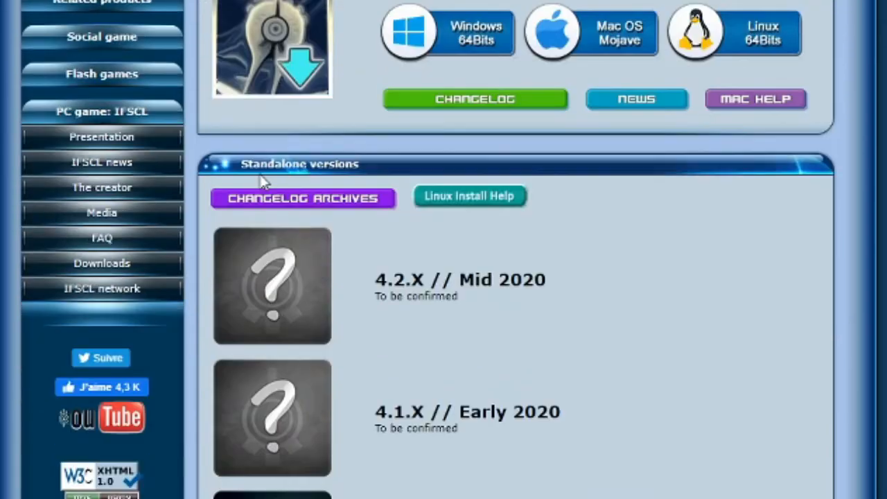
scroll("up", 3)
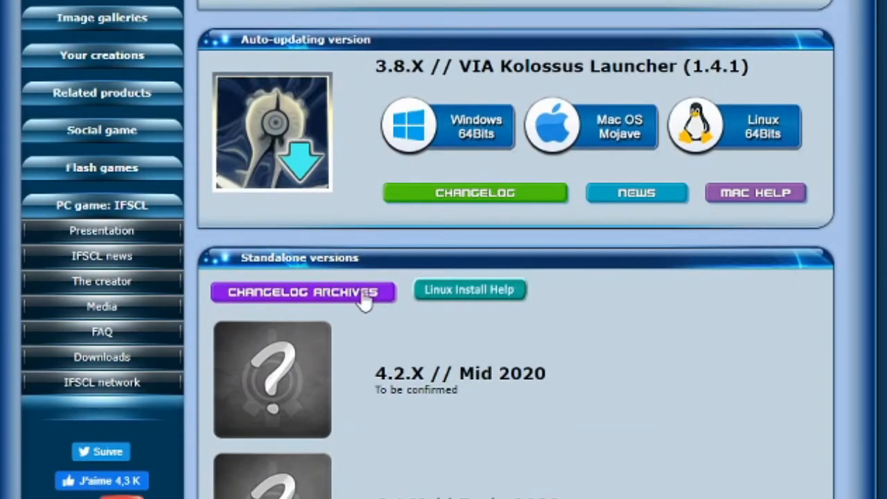
scroll("up", 3)
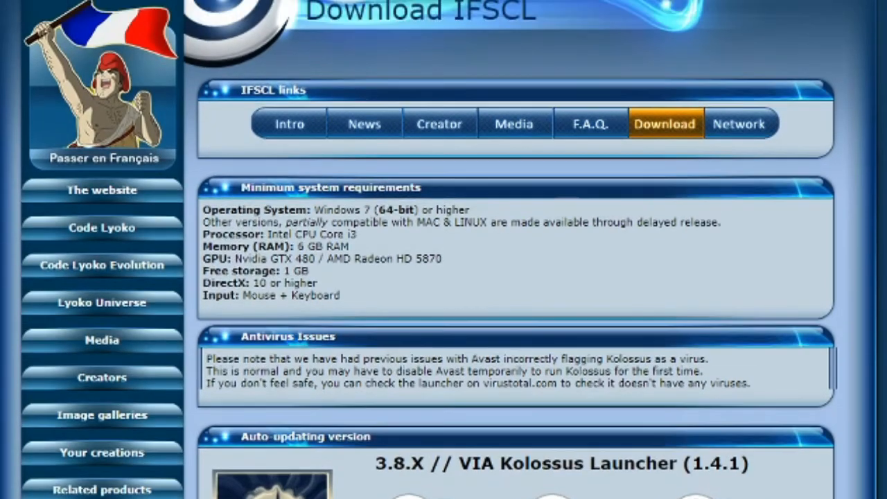
scroll("up", 3)
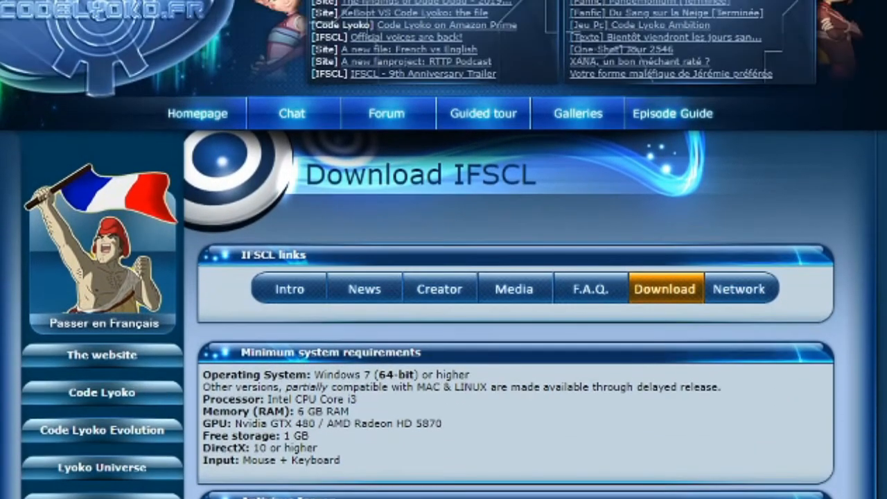
scroll("down", 3)
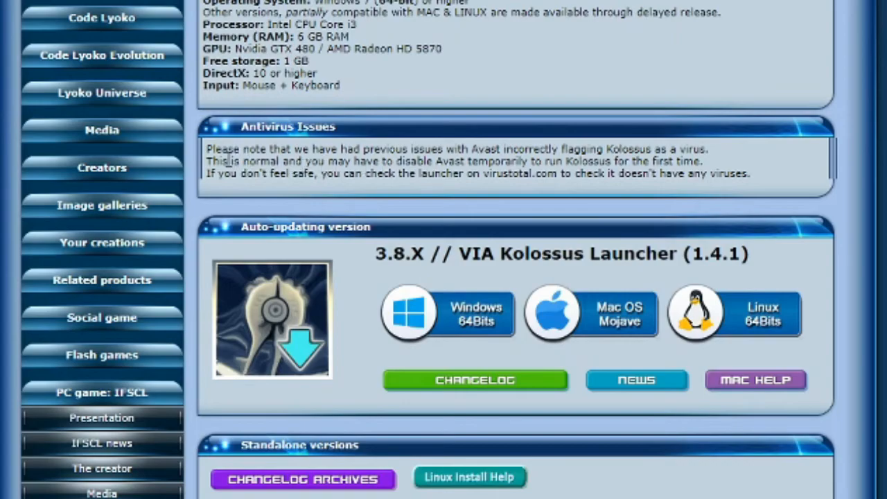
mouse_move(104, 387)
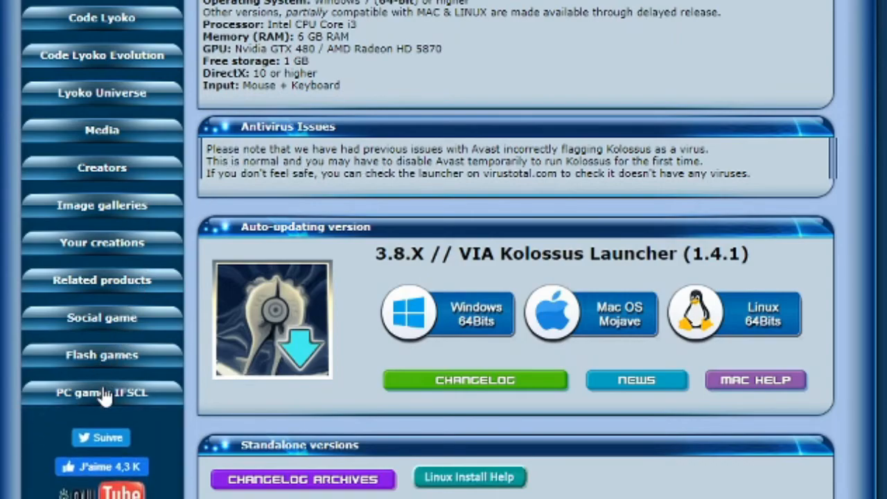
scroll("down", 3)
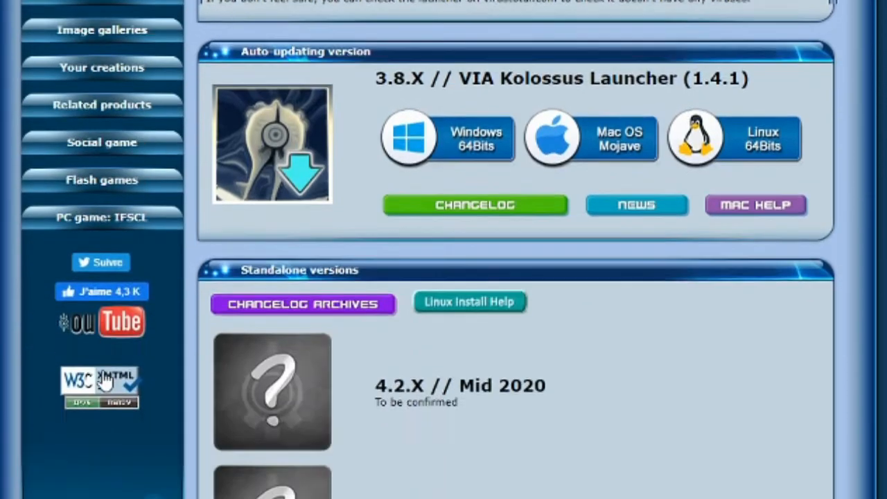
- Scroll down through the standalone versions archive toward the 1.6.4 release and partway back
scroll("down", 3)
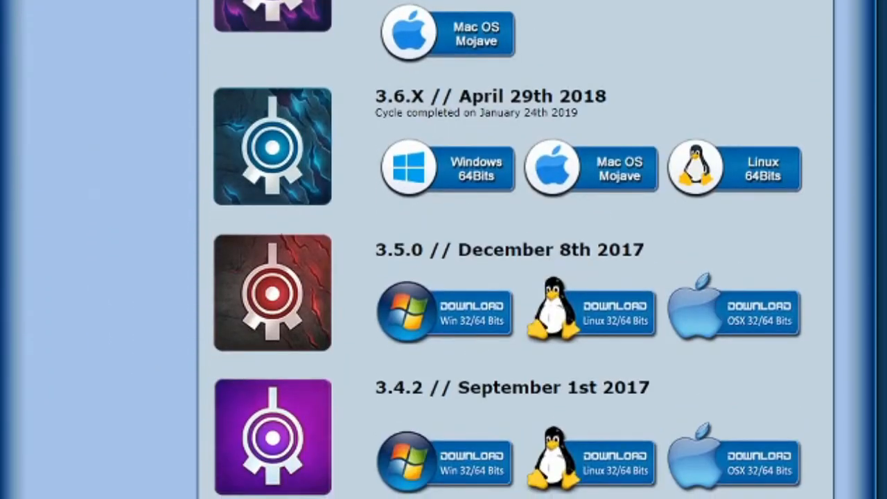
scroll("down", 3)
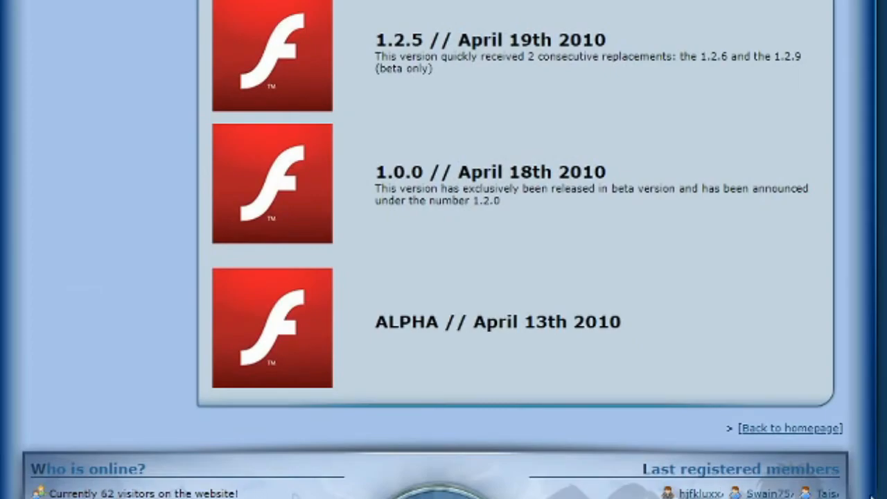
mouse_move(581, 488)
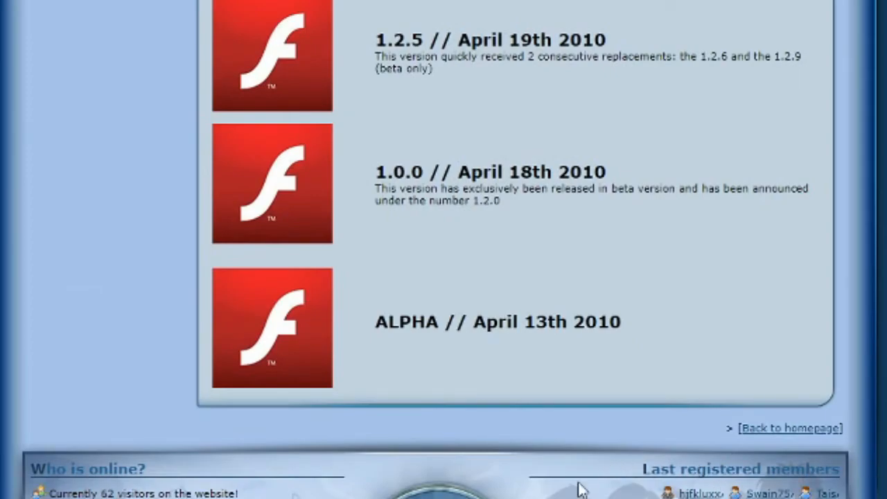
mouse_move(533, 483)
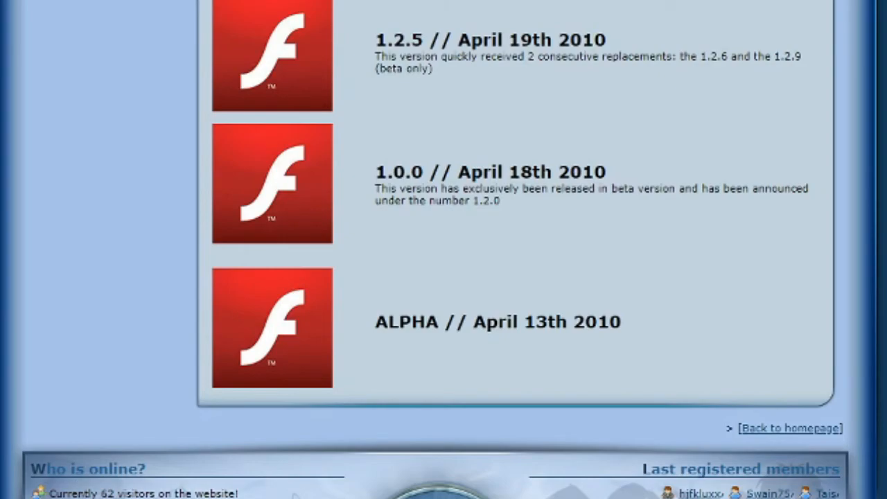
scroll("up", 3)
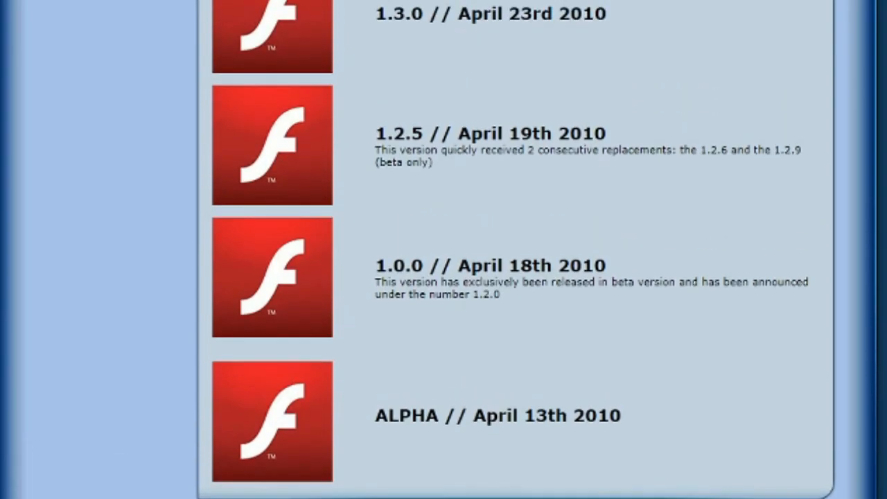
scroll("down", 3)
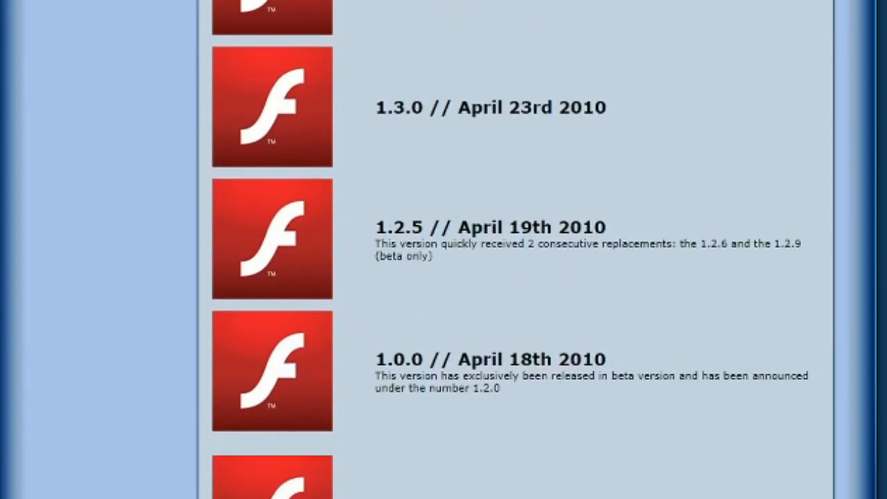
scroll("up", 3)
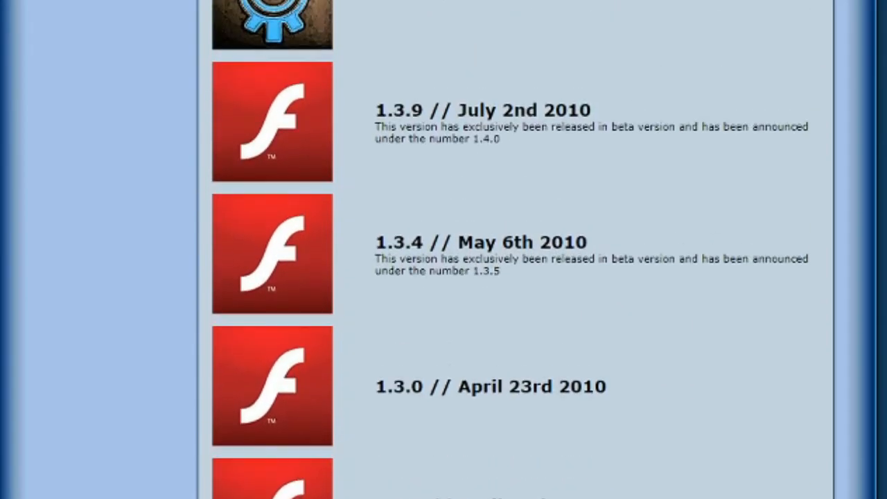
scroll("down", 3)
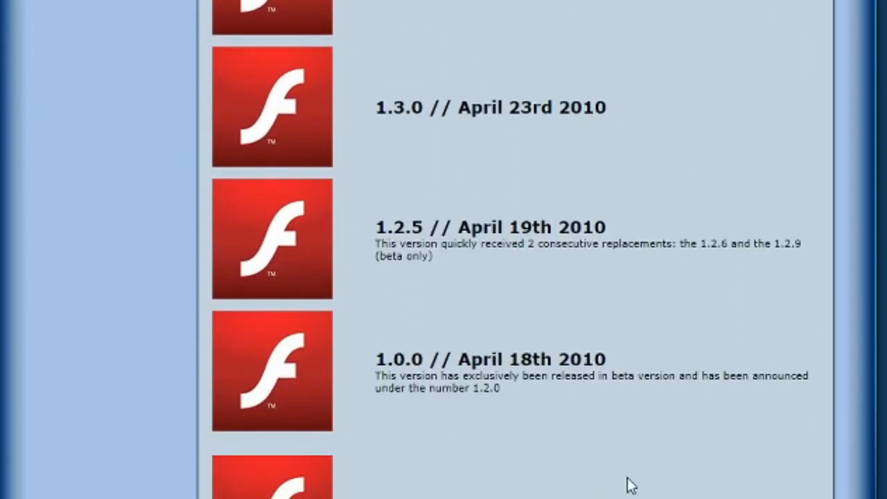
scroll("up", 3)
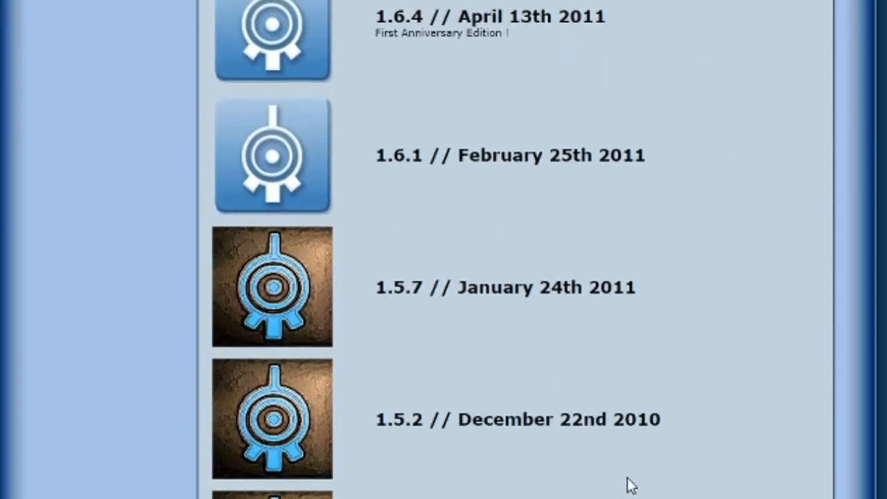
scroll("up", 3)
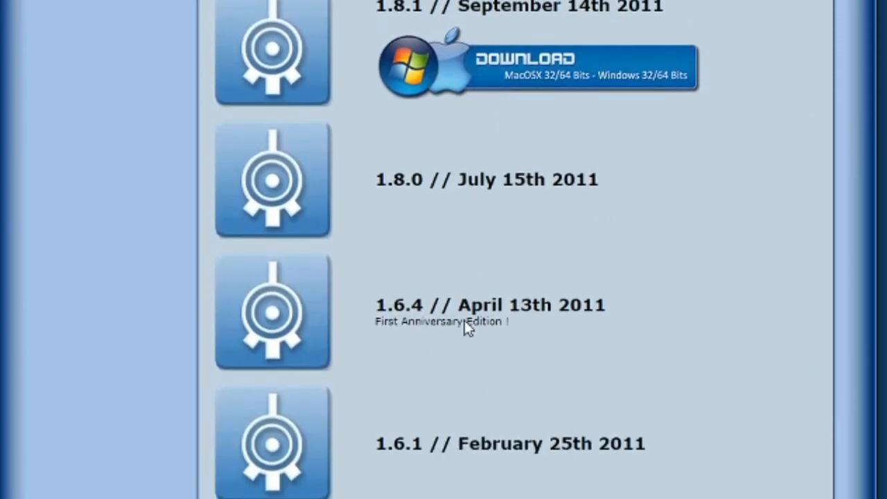
scroll("down", 3)
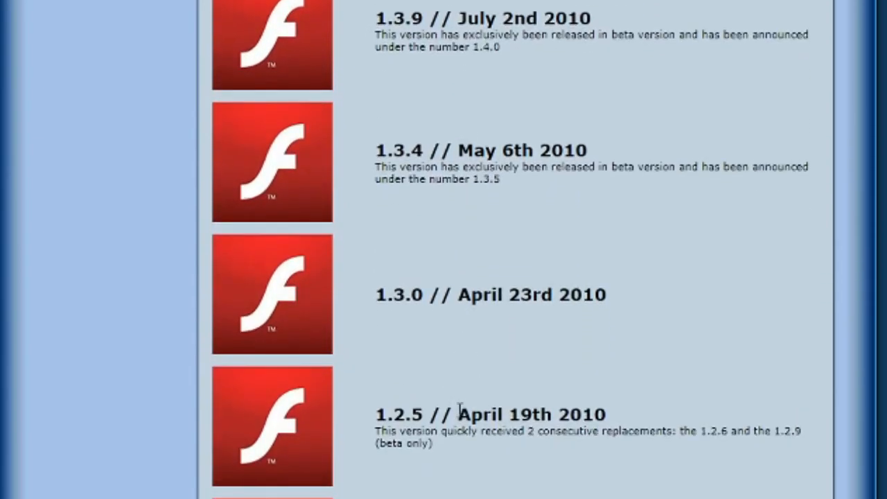
scroll("down", 3)
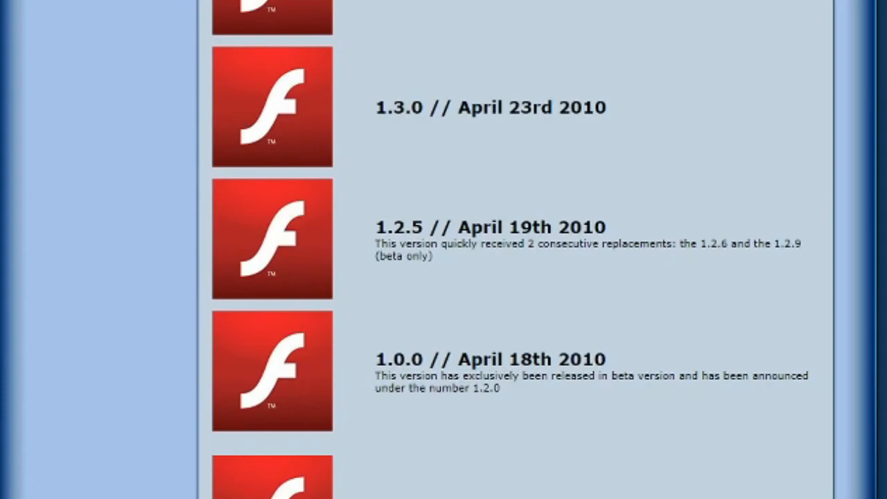
mouse_move(580, 413)
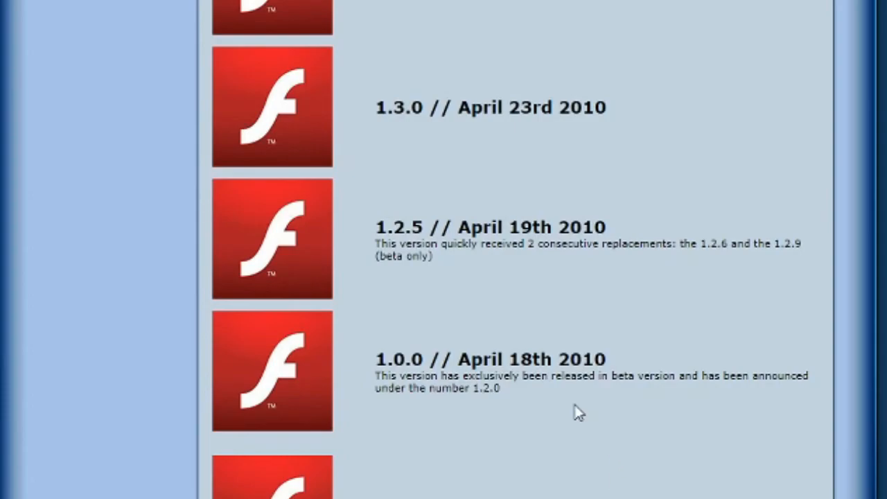
scroll("up", 3)
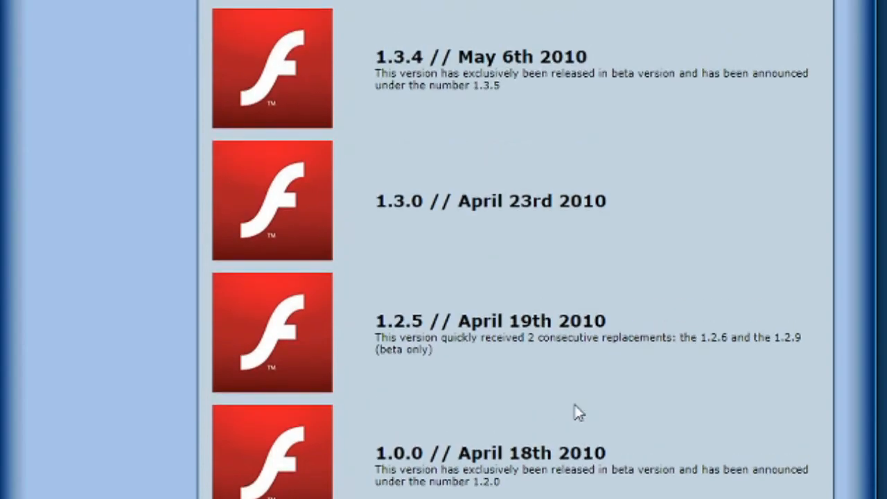
scroll("up", 3)
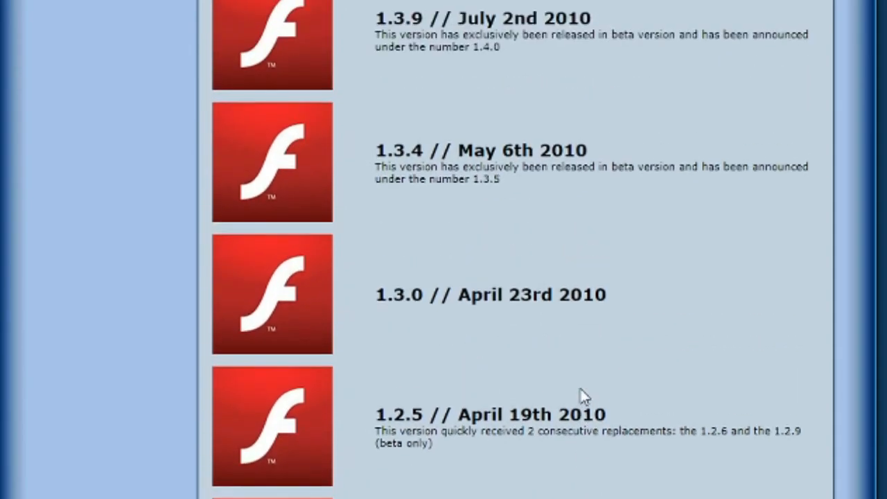
scroll("up", 3)
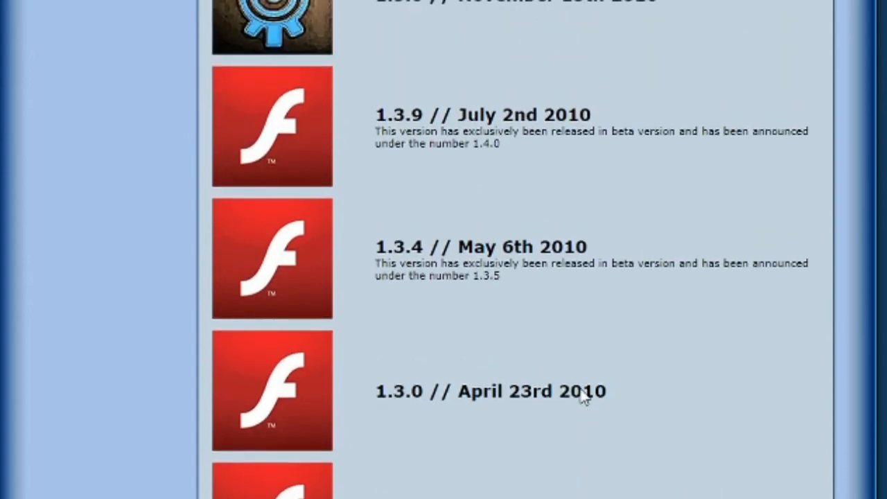
scroll("up", 3)
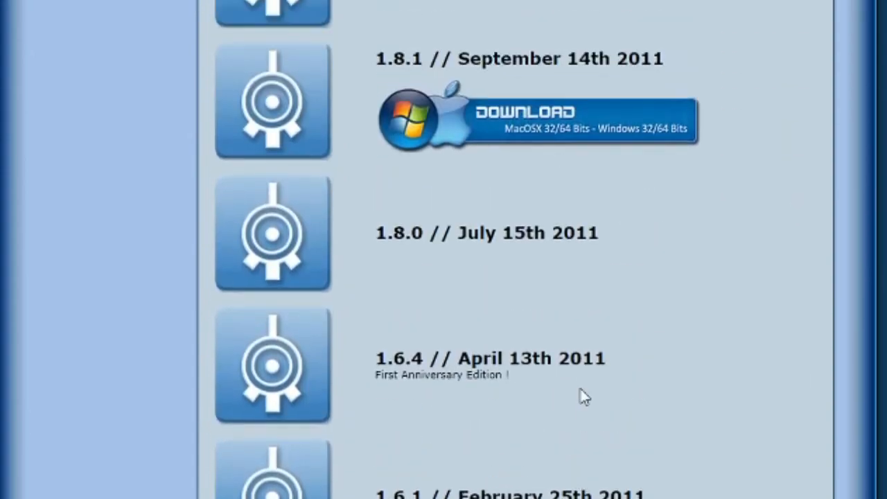
scroll("up", 3)
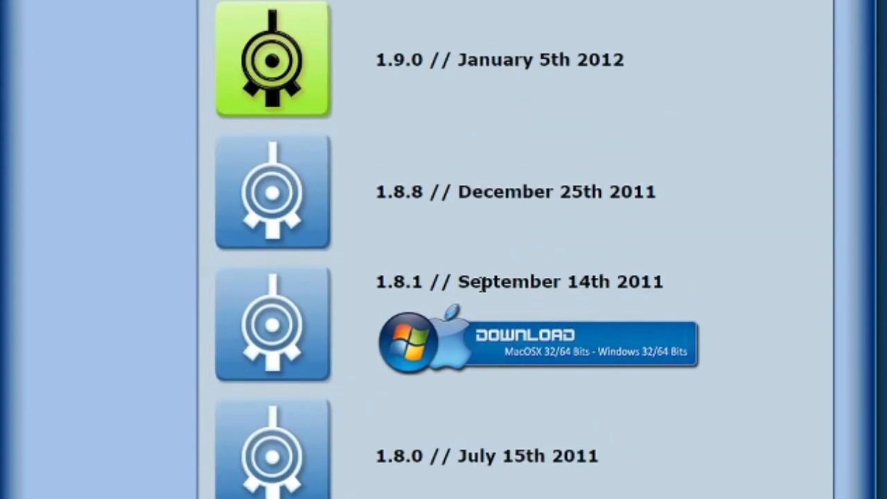
mouse_move(627, 270)
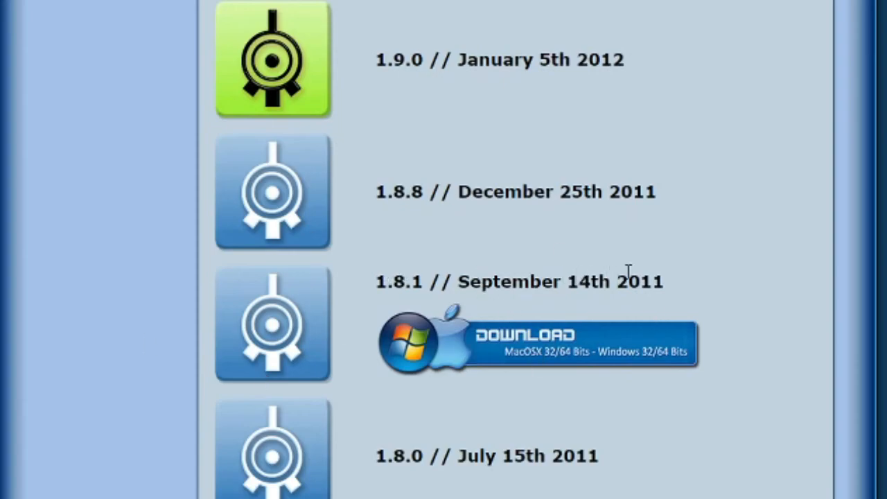
mouse_move(724, 285)
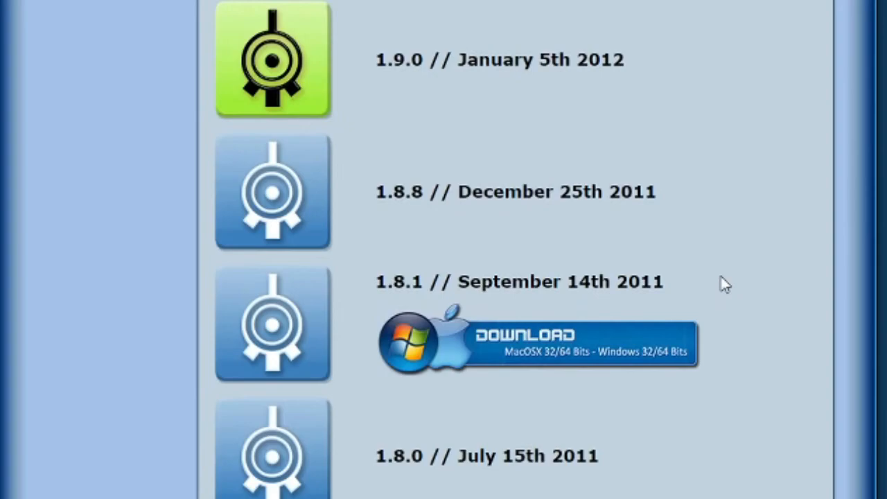
mouse_move(280, 267)
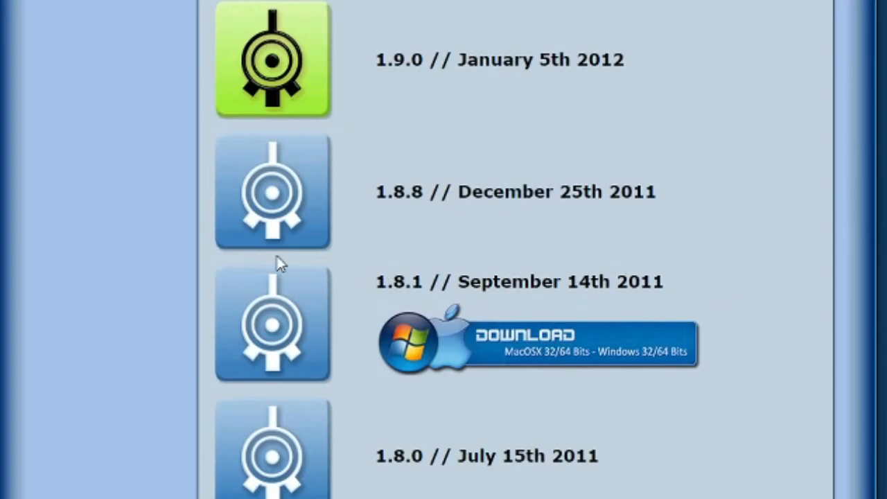
mouse_move(210, 311)
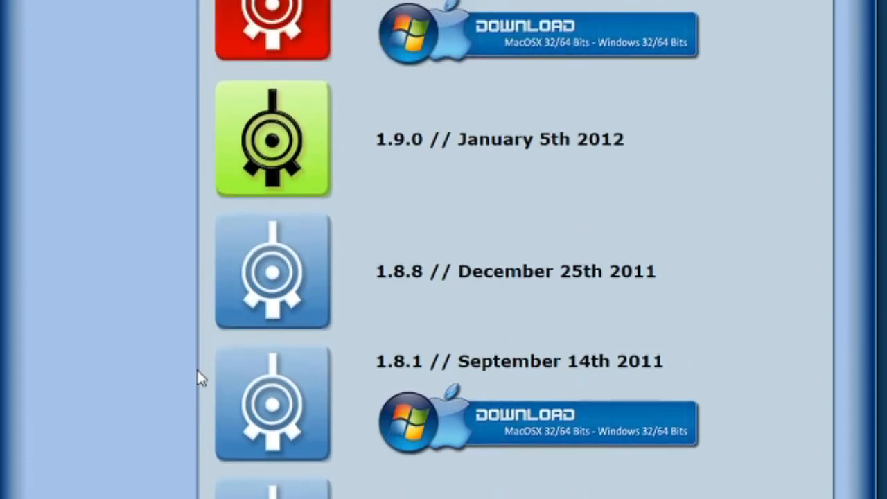
- Scroll back up the standalone versions list to its 4.2.X top entry
scroll("down", 3)
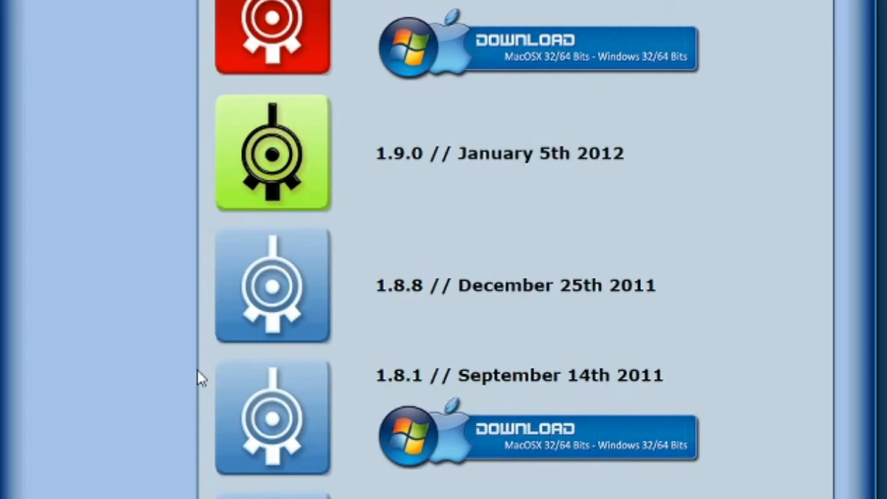
mouse_move(289, 366)
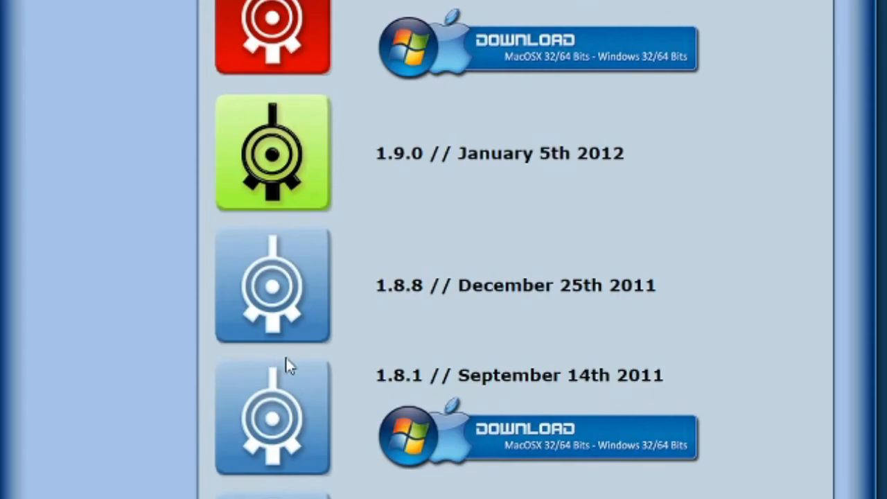
mouse_move(415, 352)
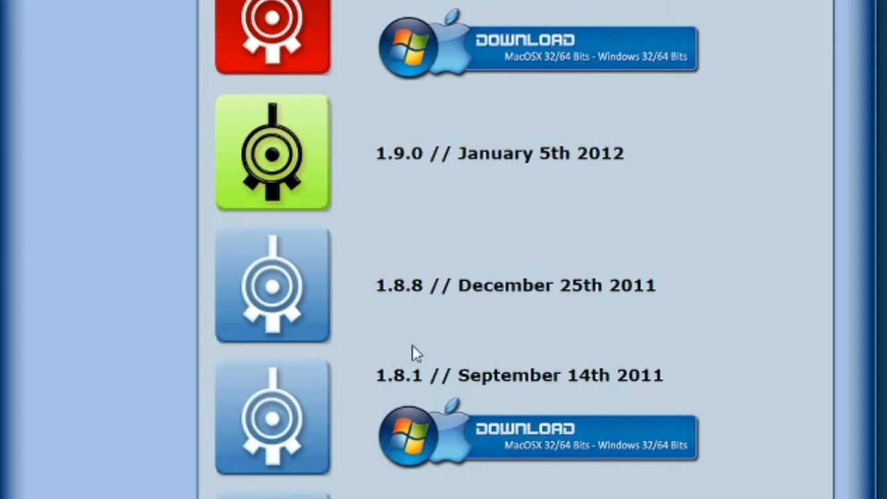
mouse_move(693, 322)
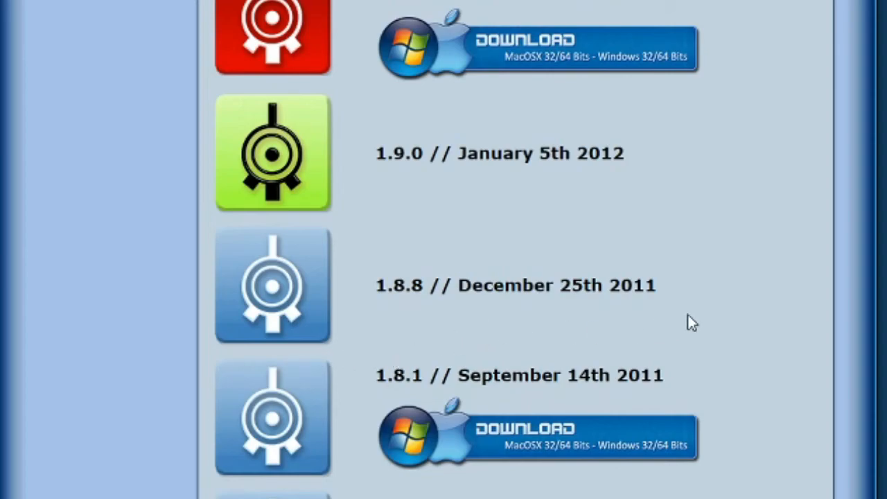
scroll("up", 3)
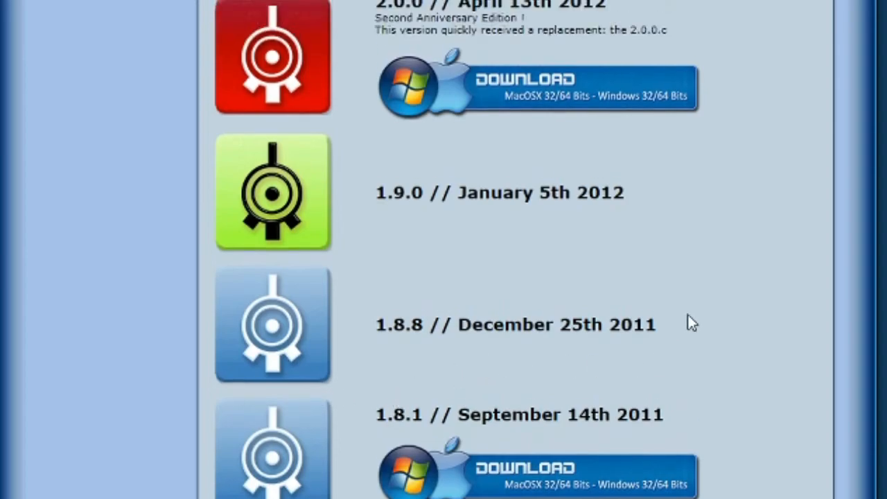
scroll("up", 3)
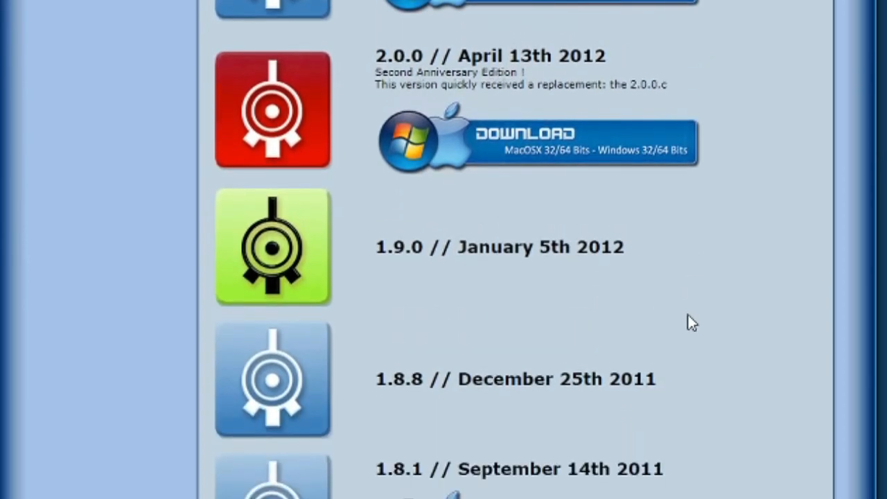
scroll("down", 3)
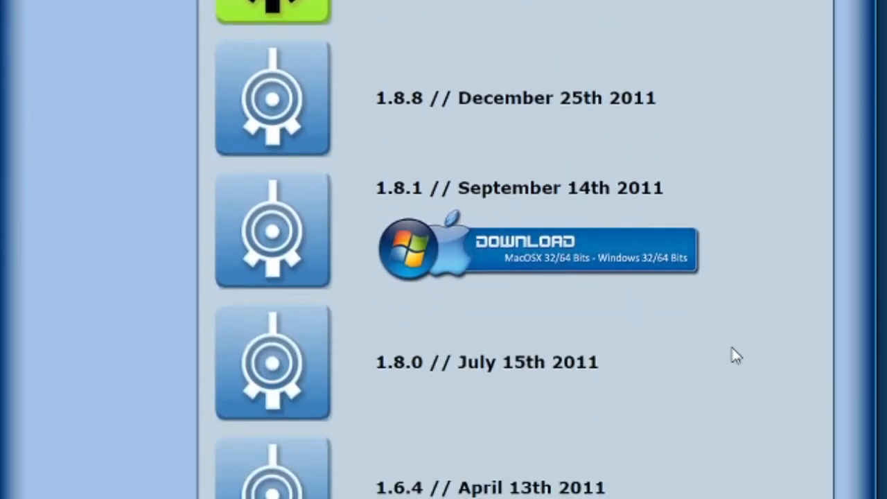
scroll("up", 3)
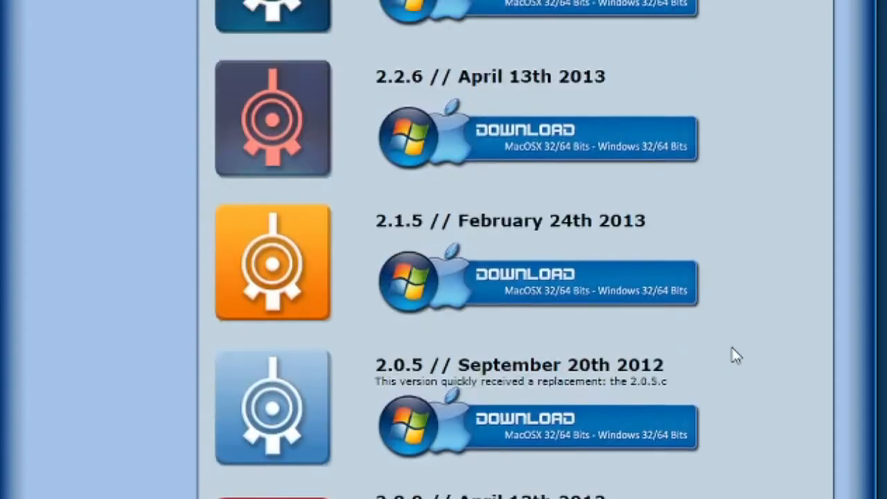
scroll("up", 3)
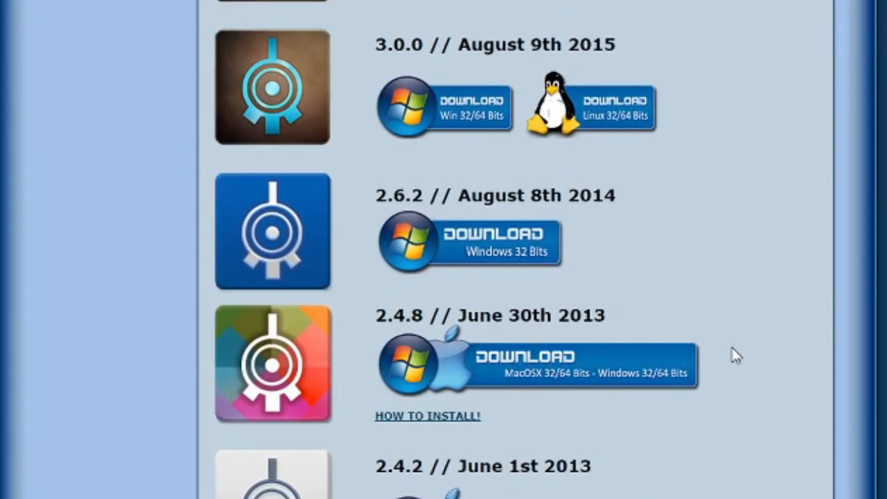
scroll("up", 3)
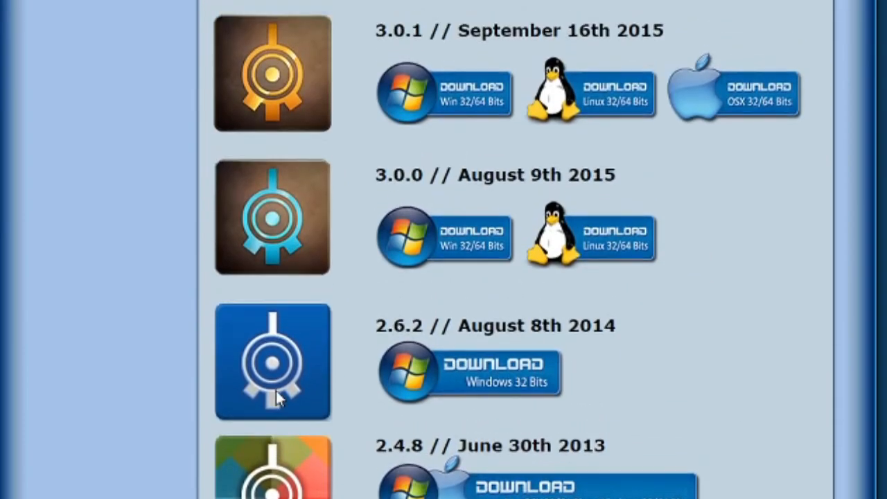
scroll("up", 3)
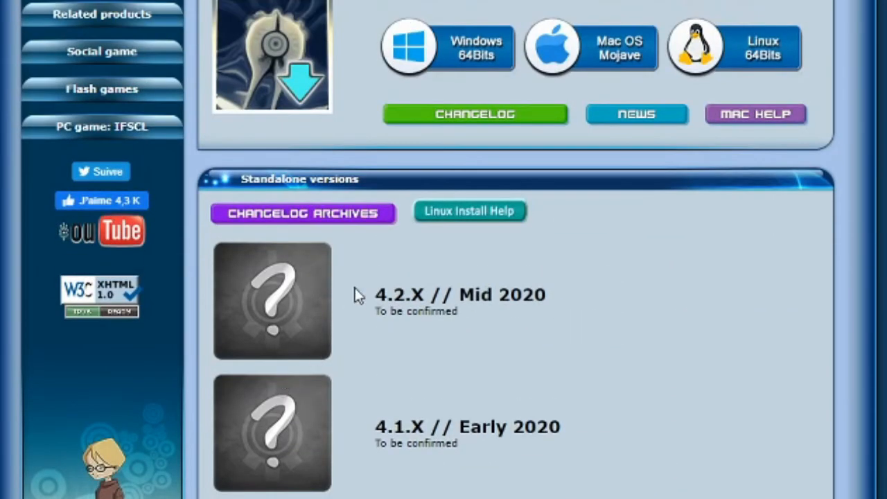
- Download the Windows 64-bit Kolossus Launcher 1.4.1 under the 3.8.X section
scroll("up", 3)
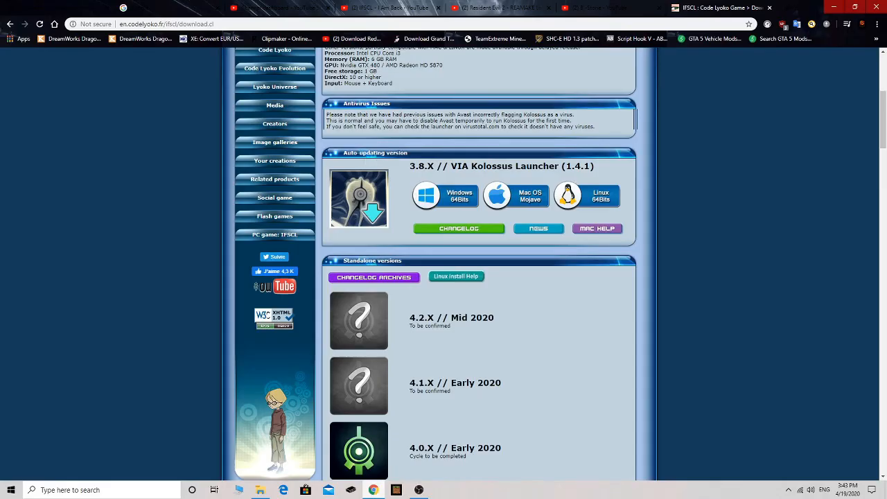
mouse_move(505, 178)
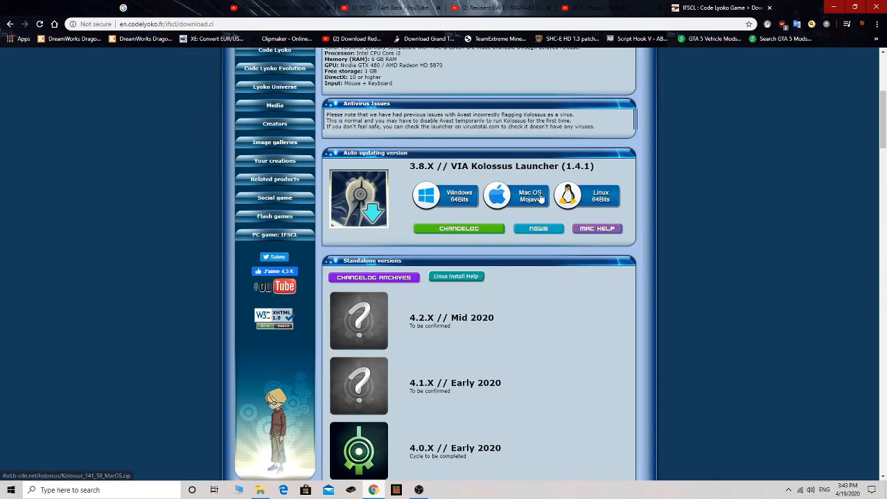
mouse_move(651, 191)
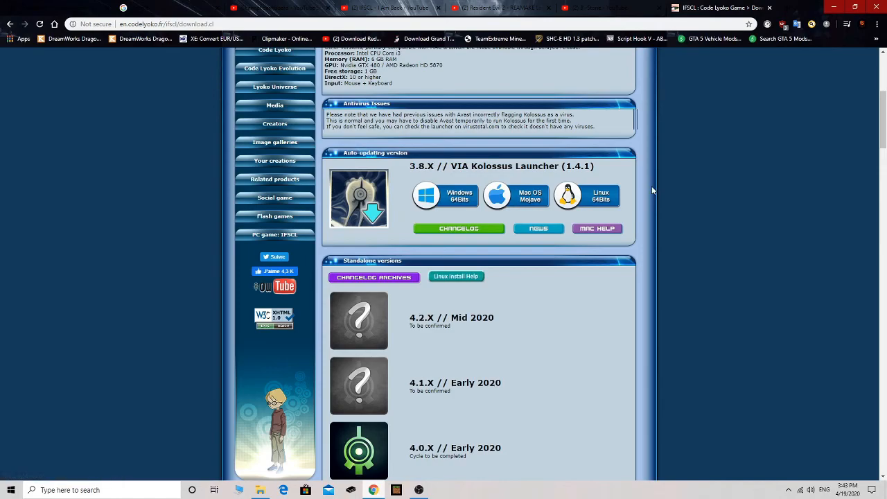
mouse_move(354, 197)
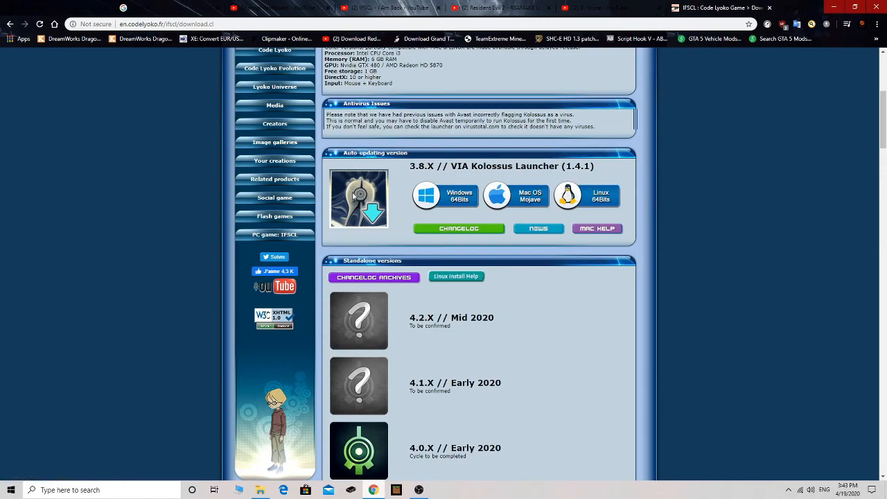
left_click(446, 197)
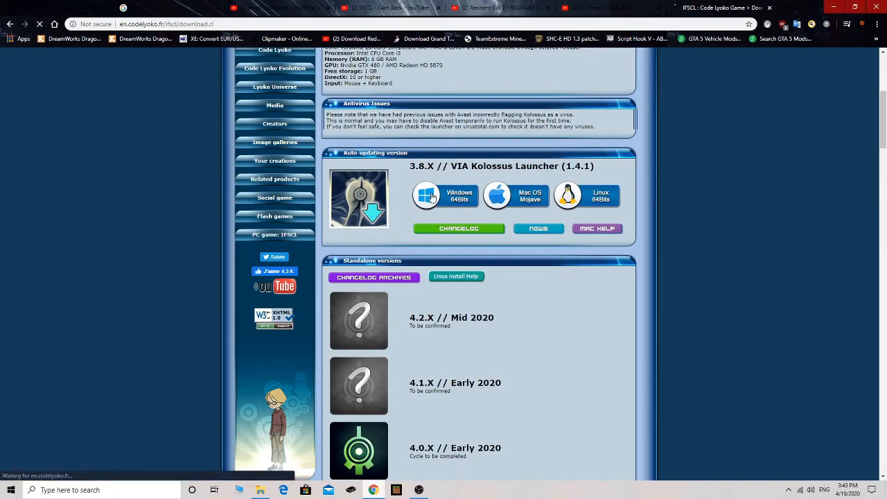
left_click(445, 195)
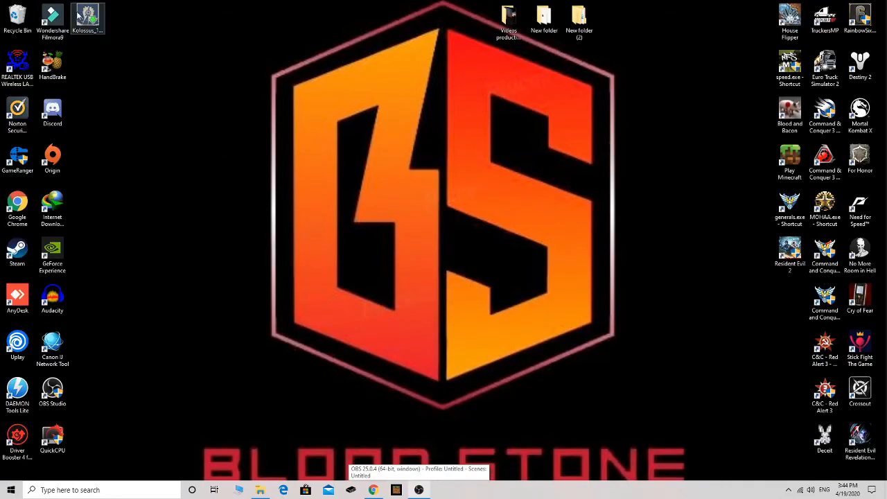
- Move Kolossus_141_160_Win64.exe to the desktop, run it and keep English as setup language
left_click_drag(87, 17, 510, 256)
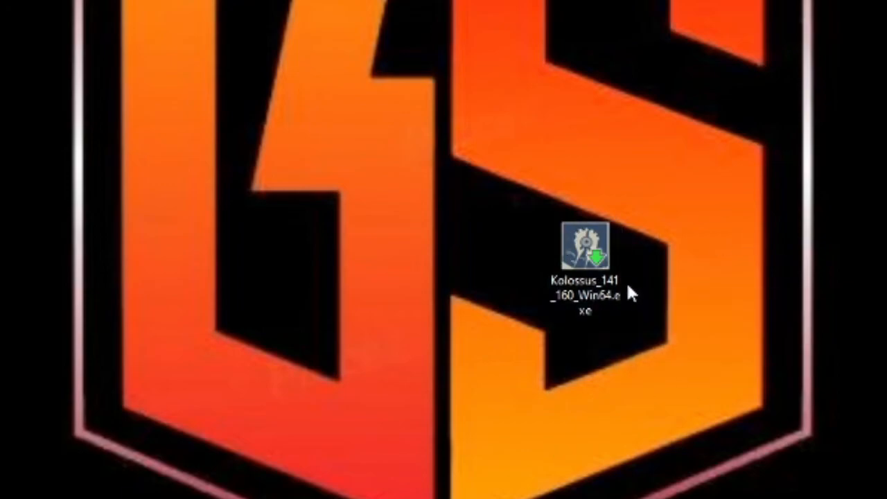
double_click(585, 247)
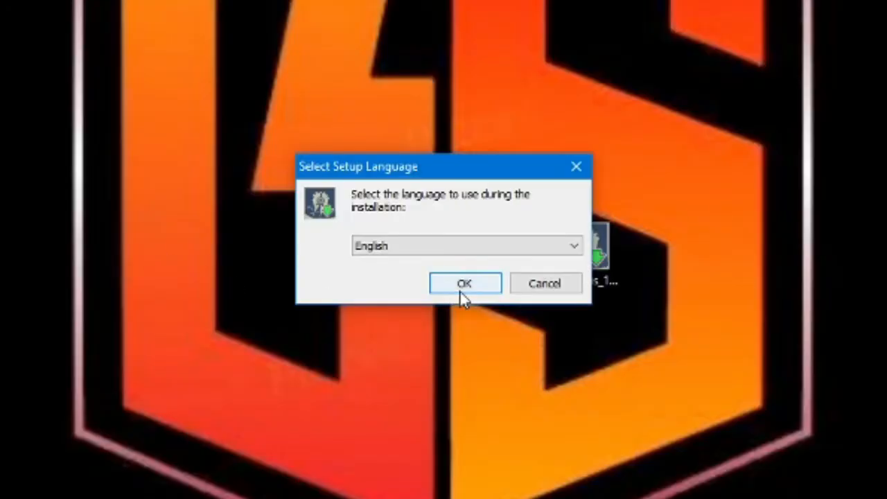
left_click(571, 246)
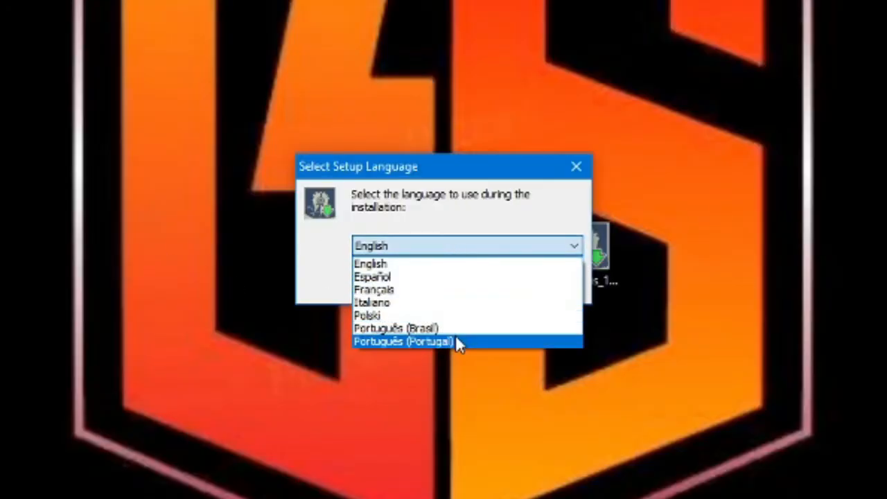
mouse_move(474, 289)
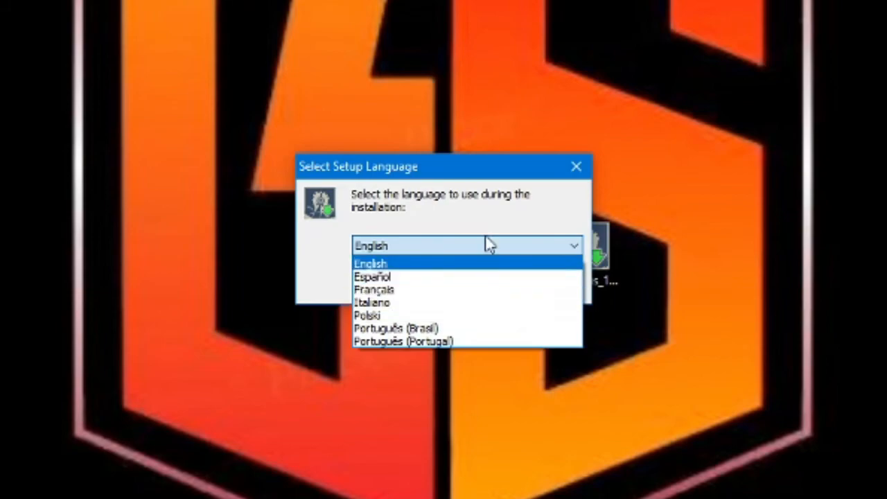
left_click(370, 264)
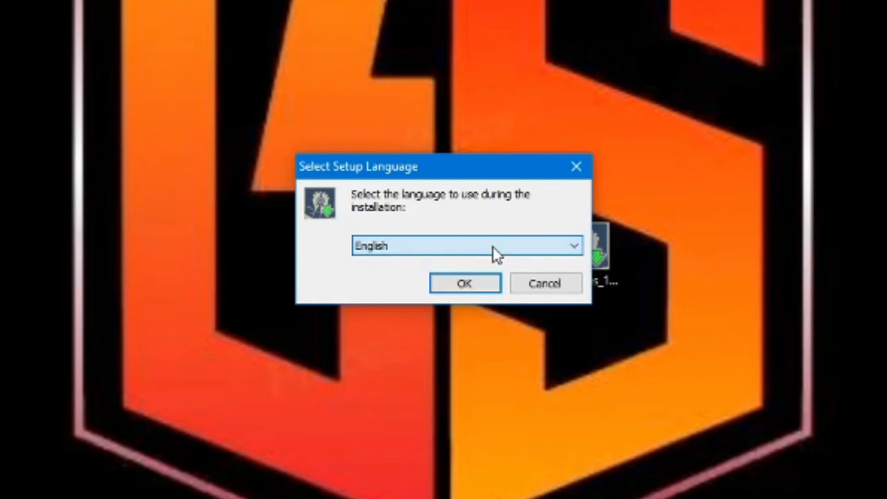
left_click(463, 282)
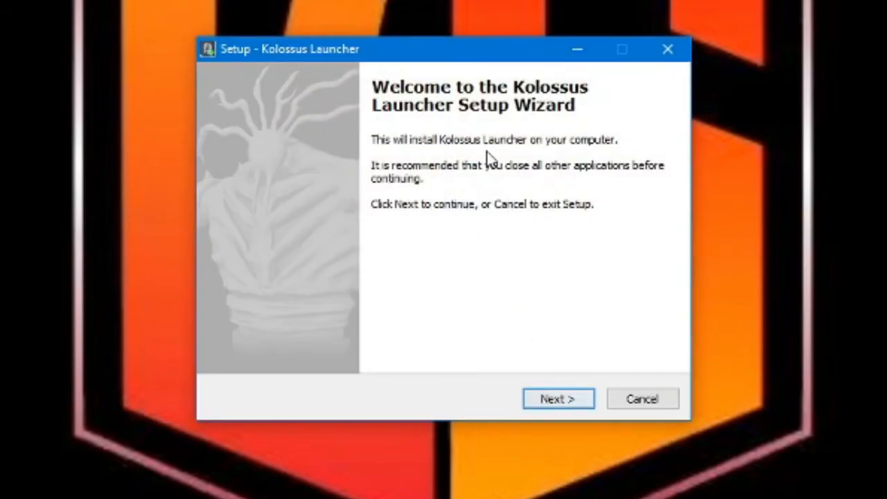
- Accept the license agreement and set the install folder to C:\Games\Kolossus Launcher
left_click(558, 399)
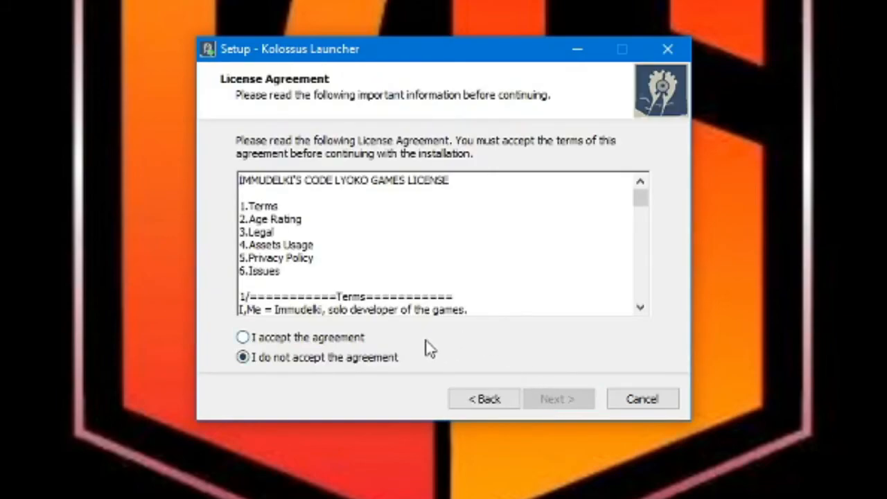
left_click(243, 337)
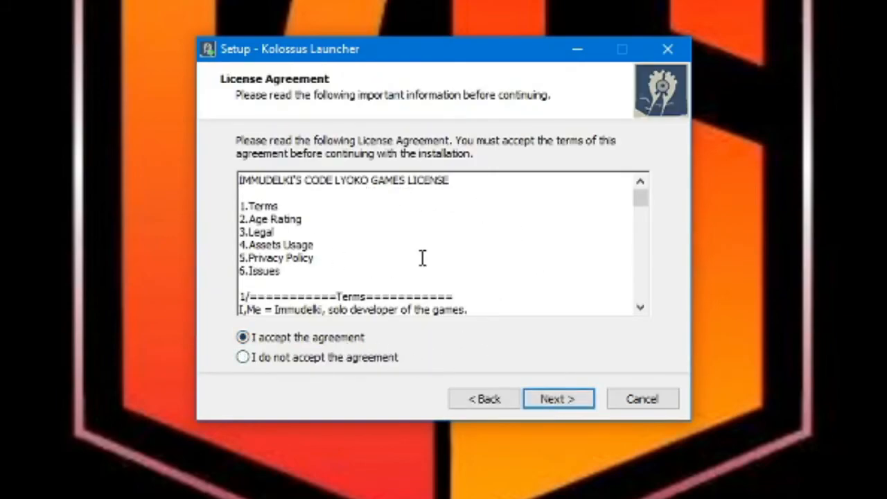
left_click(557, 399)
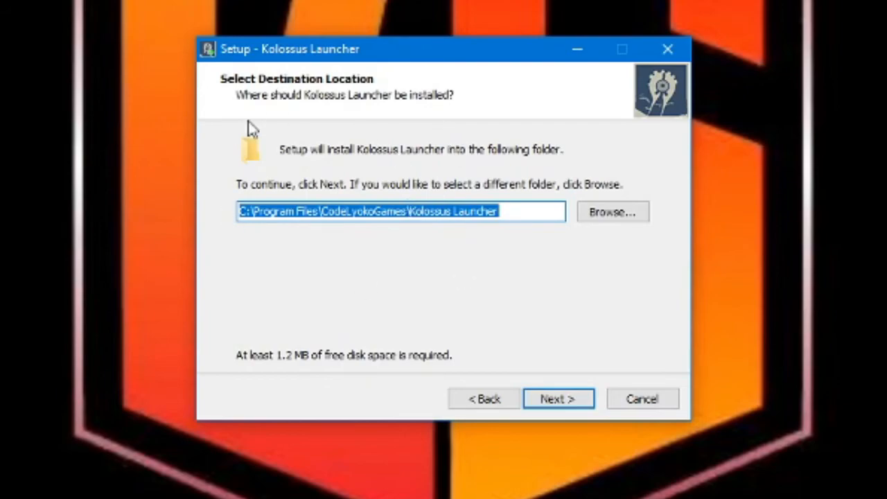
mouse_move(613, 212)
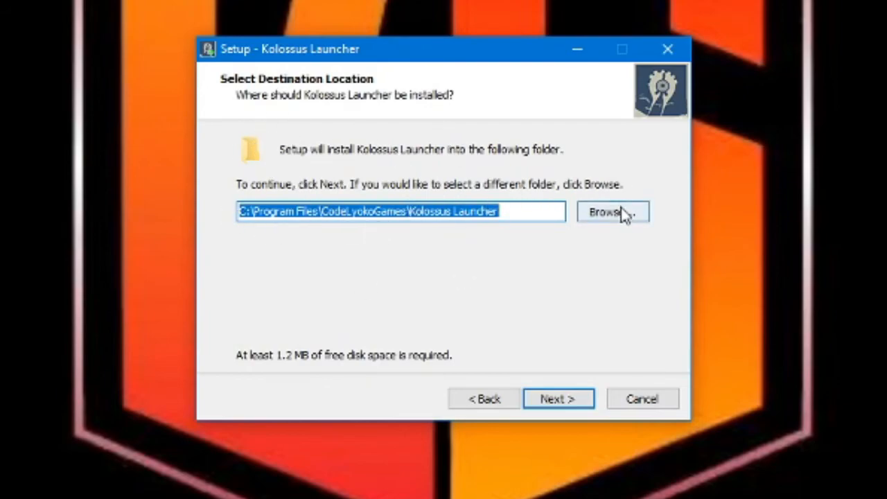
left_click(612, 210)
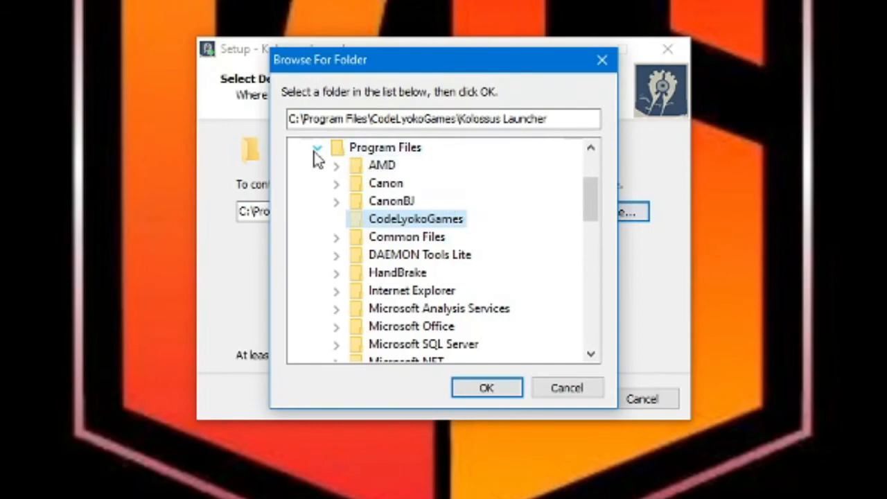
left_click(316, 147)
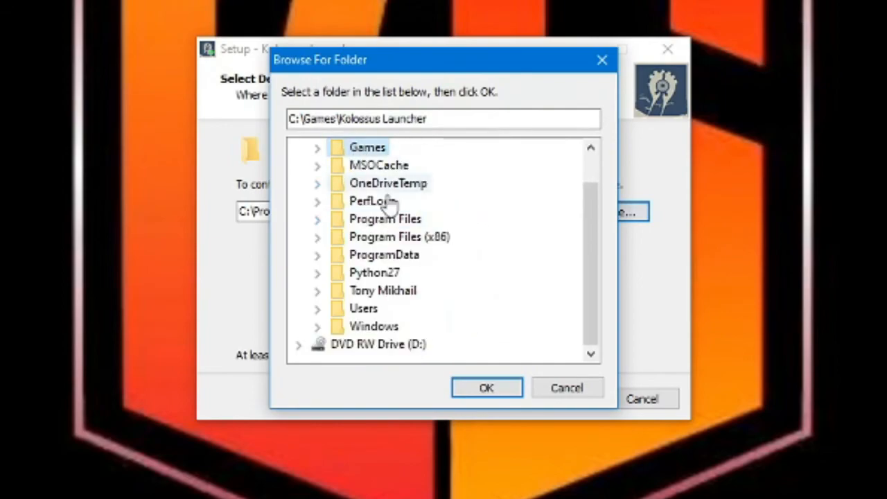
left_click(486, 388)
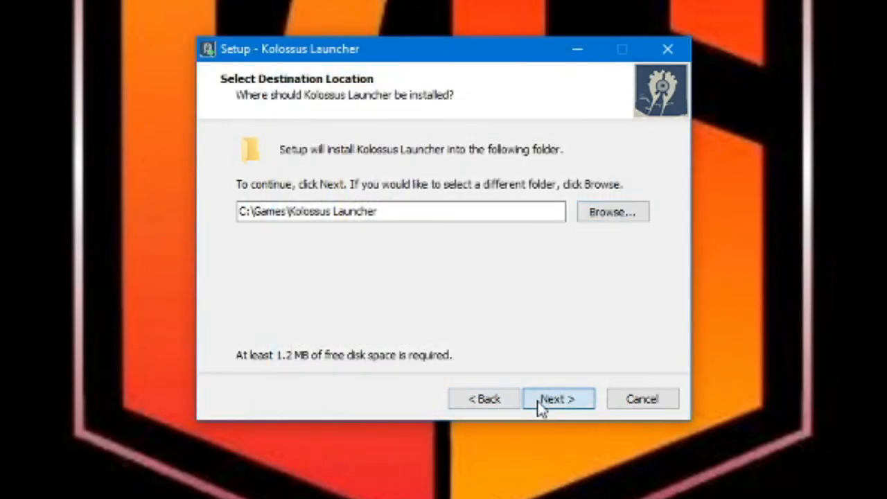
- Skip the Start Menu folder, keep the desktop shortcut, install and finish with the launcher starting
left_click(557, 399)
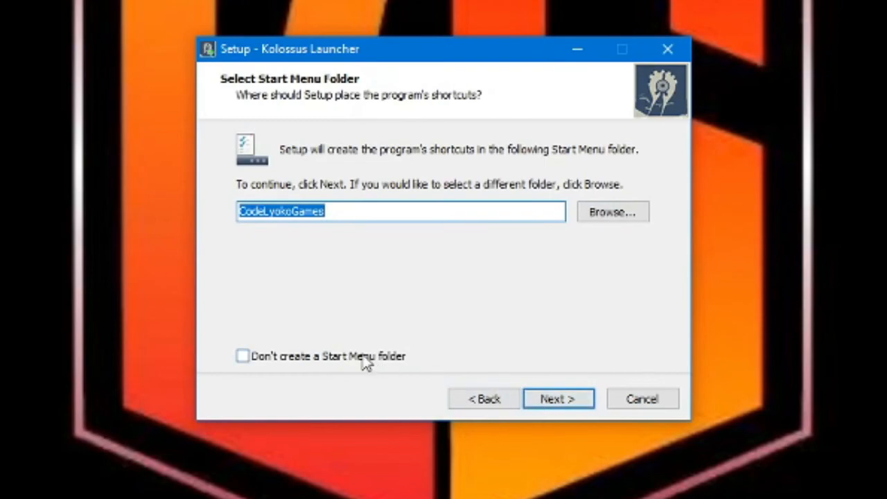
left_click(244, 355)
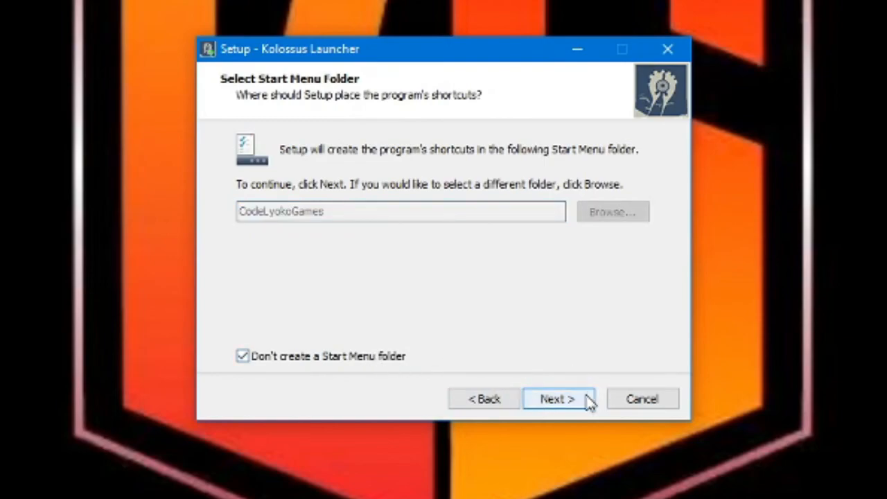
left_click(557, 399)
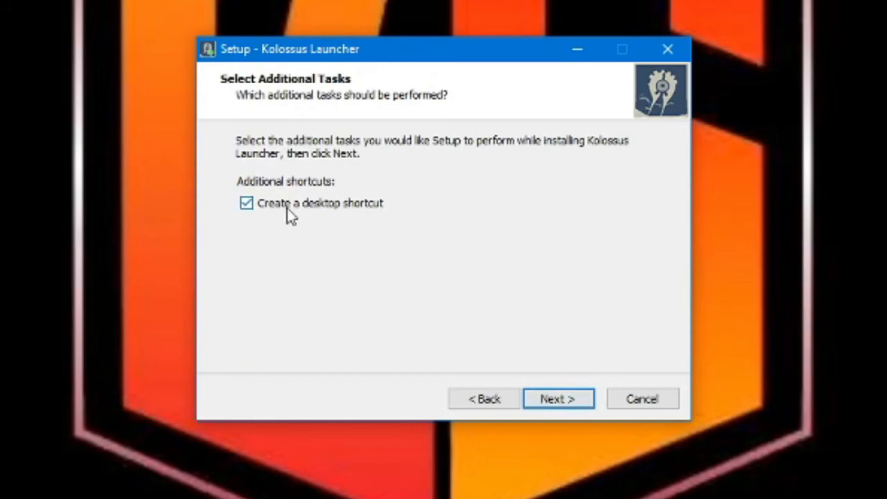
left_click(558, 399)
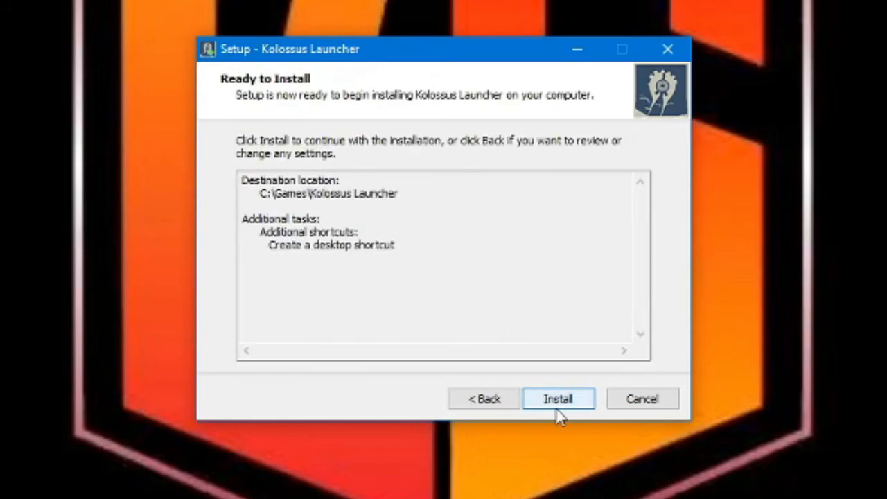
left_click(558, 400)
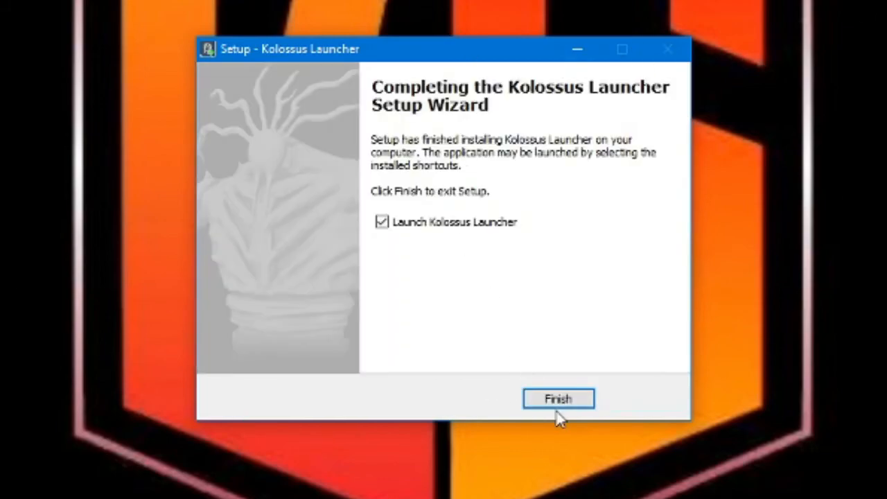
left_click(557, 399)
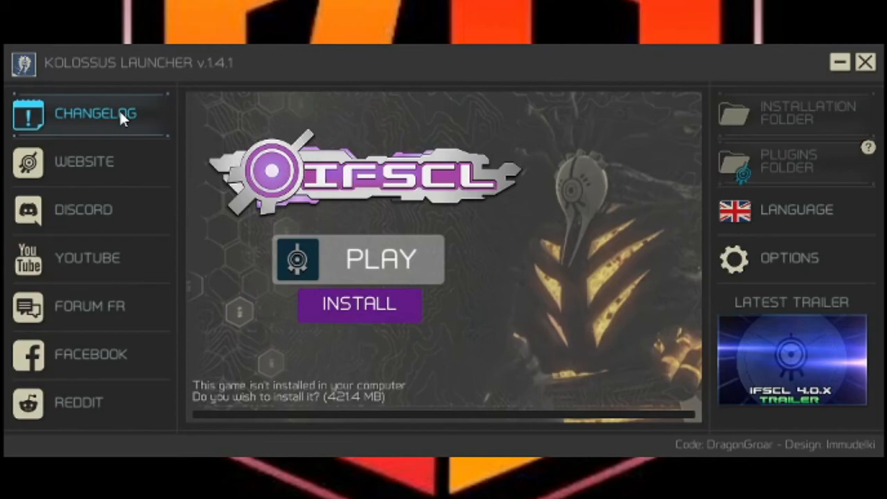
mouse_move(89, 164)
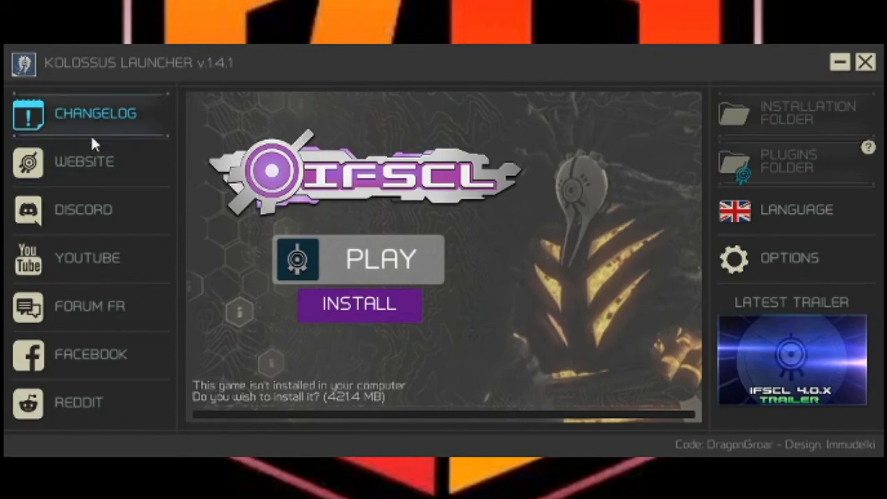
mouse_move(231, 132)
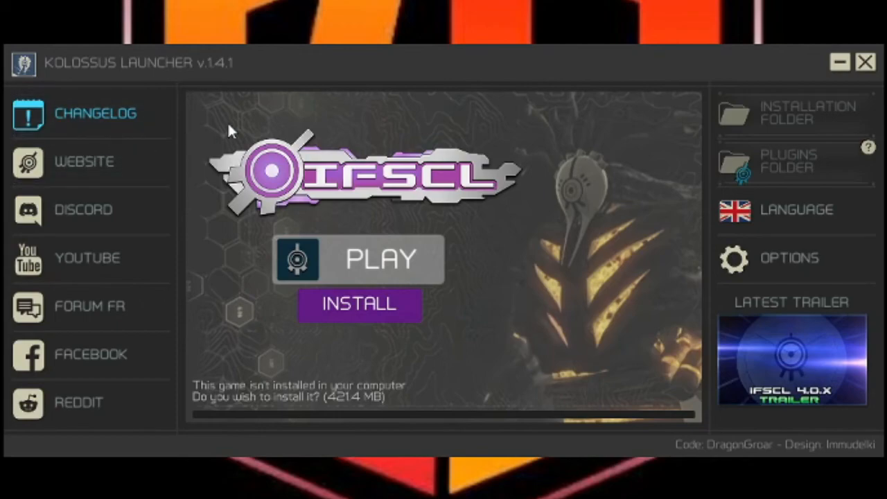
mouse_move(135, 250)
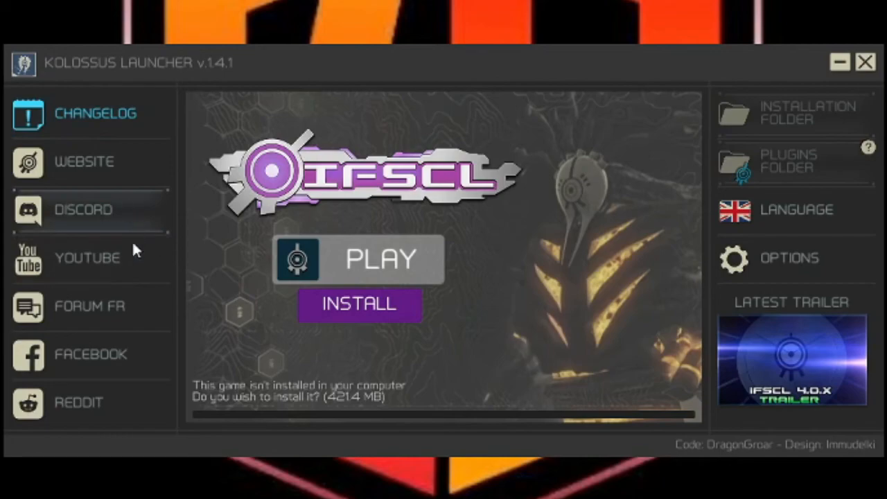
mouse_move(111, 361)
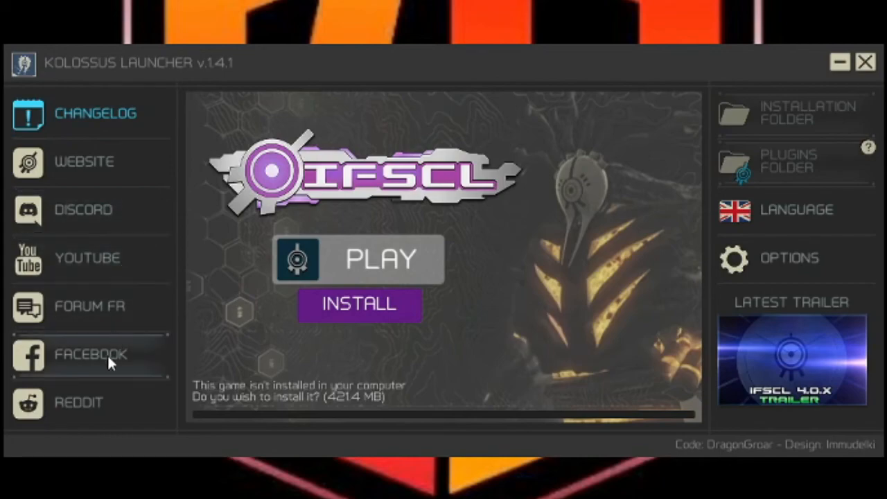
mouse_move(114, 251)
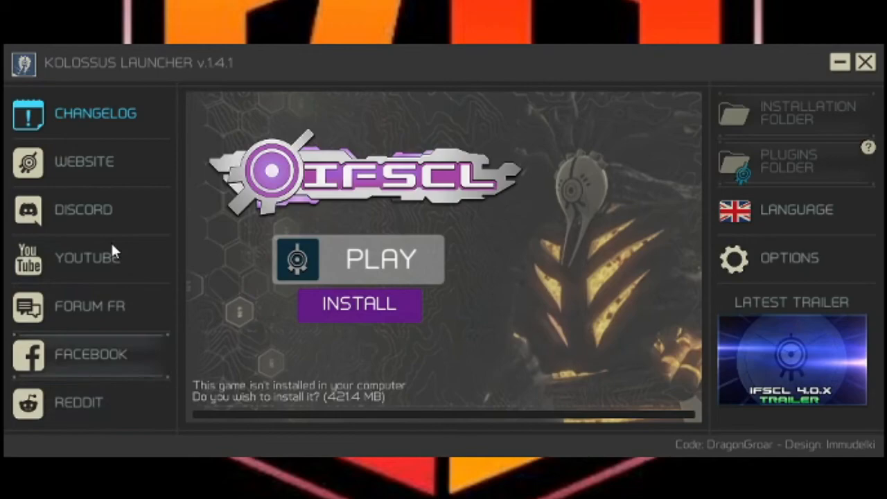
mouse_move(128, 160)
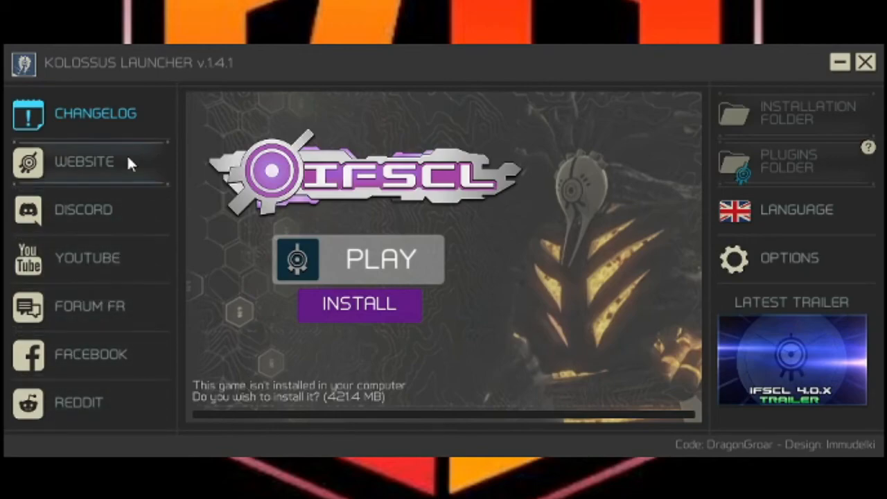
mouse_move(793, 357)
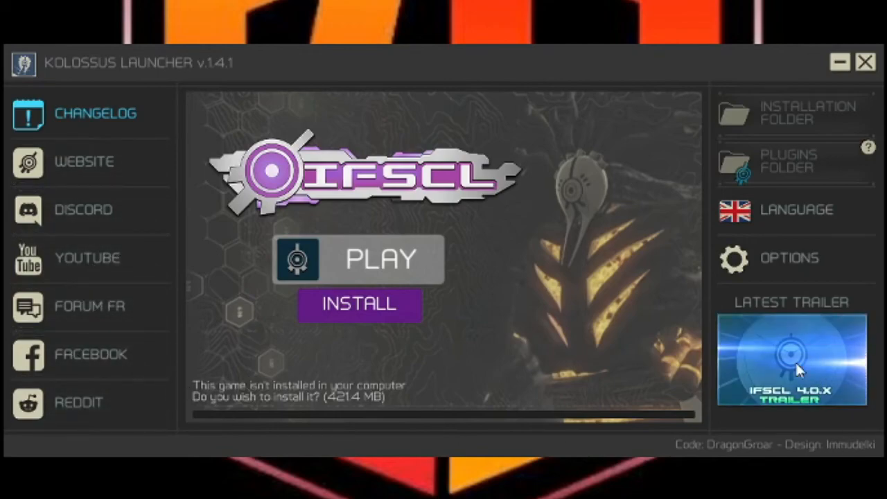
mouse_move(798, 366)
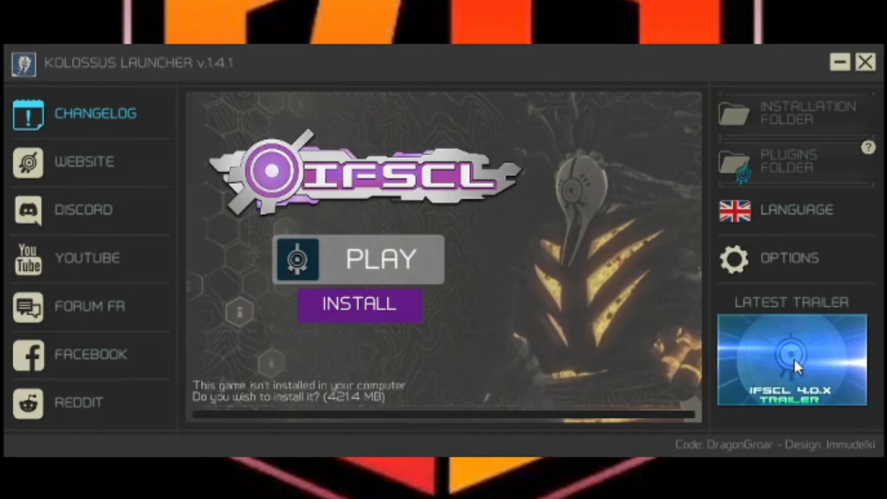
mouse_move(790, 280)
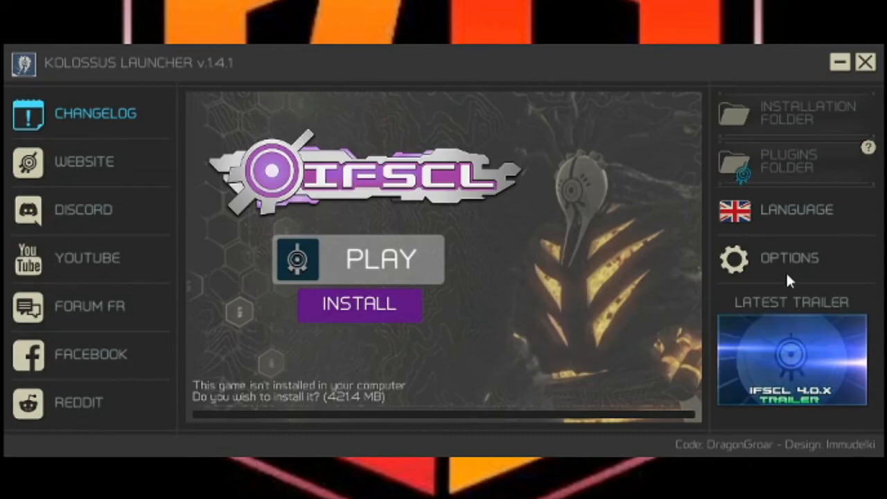
left_click(790, 258)
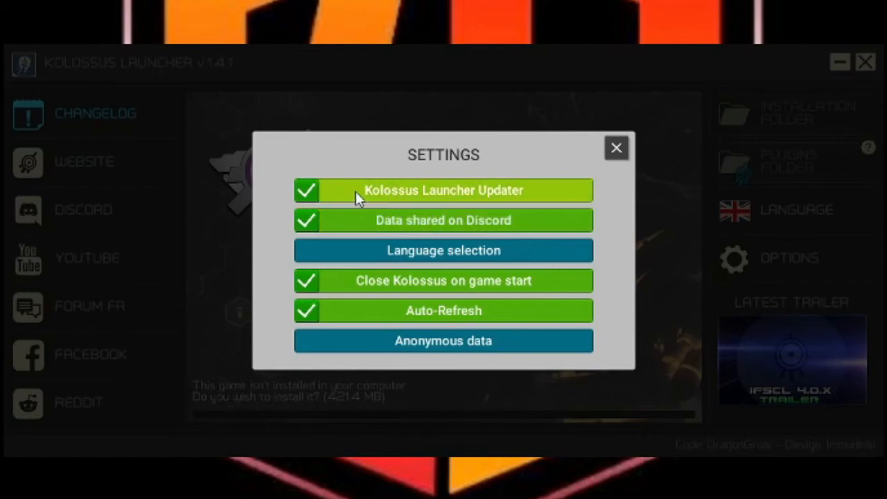
mouse_move(373, 220)
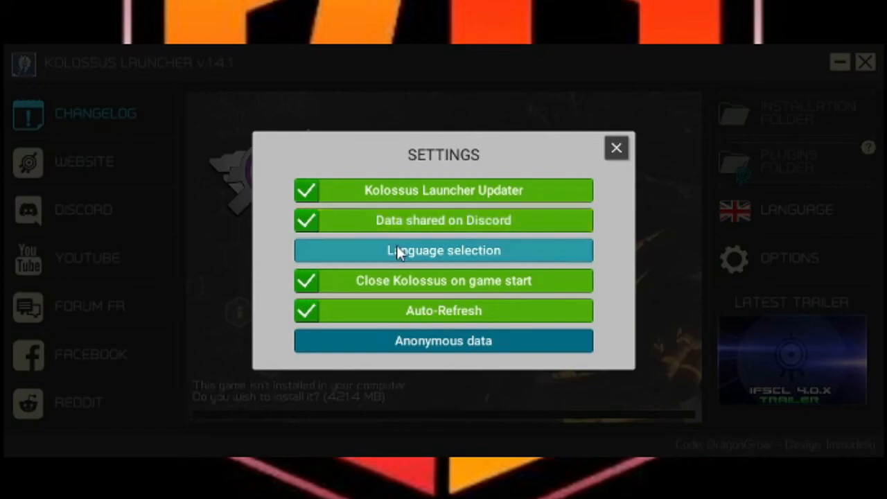
mouse_move(443, 280)
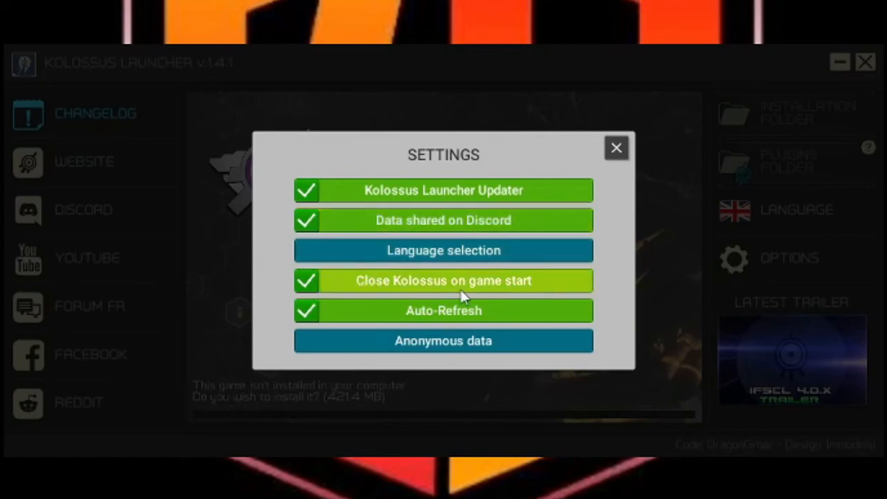
left_click(616, 147)
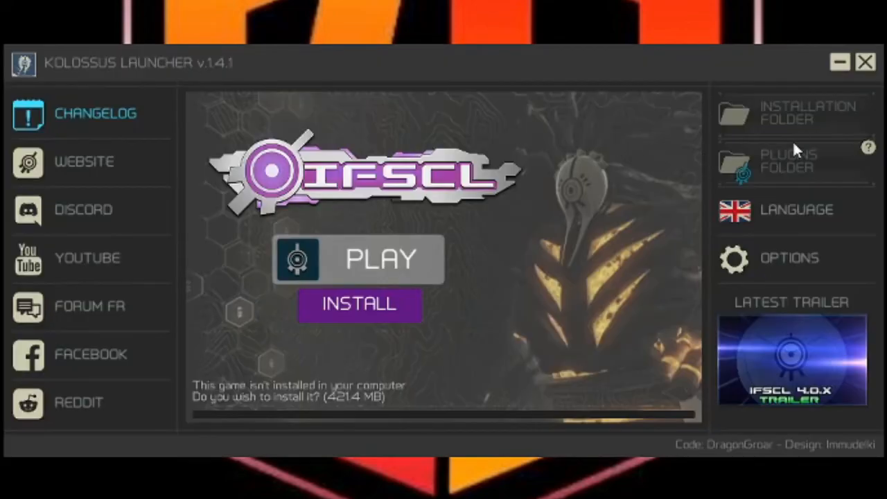
mouse_move(427, 286)
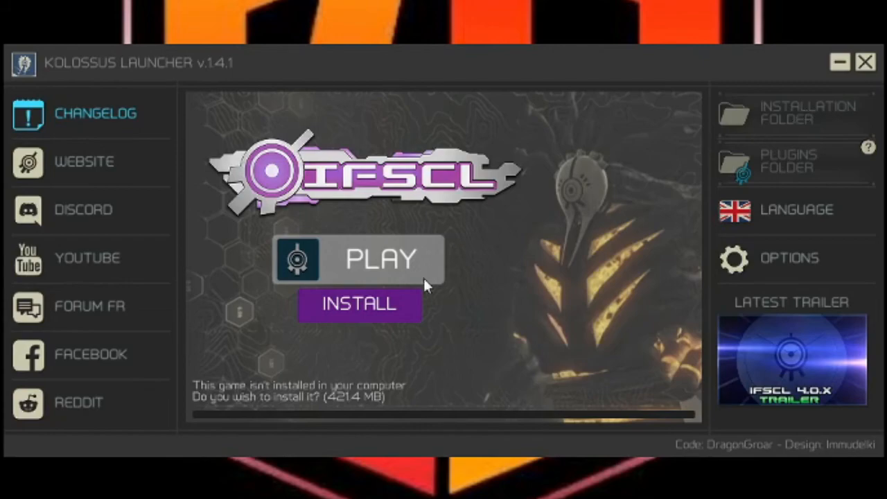
mouse_move(400, 307)
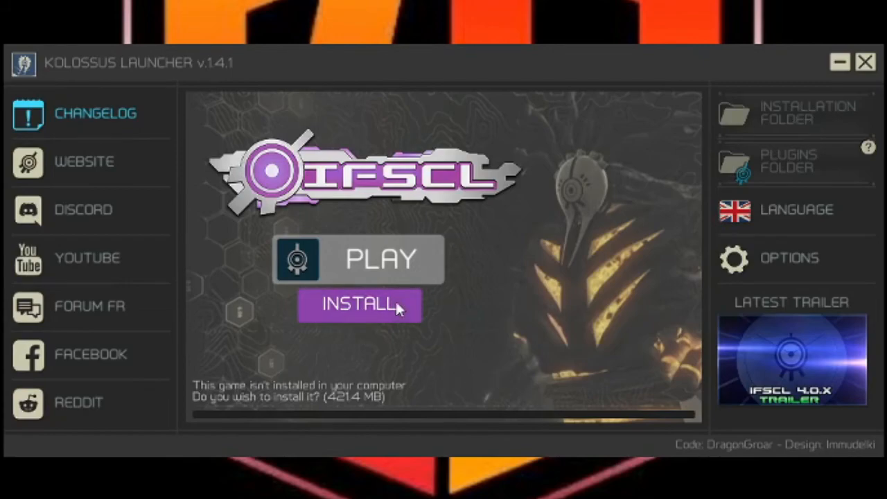
- Start the IFSCL 3.8.8 download via Play and open the Latest Trailer thumbnail
left_click(359, 305)
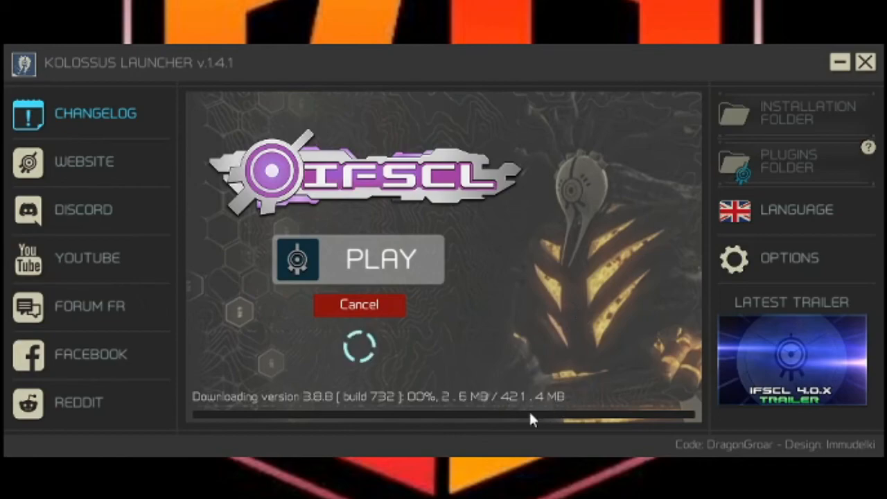
mouse_move(239, 374)
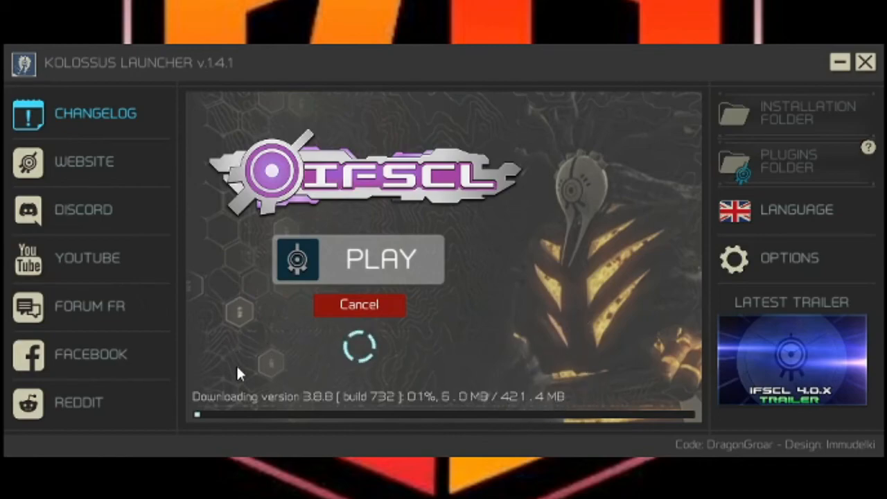
mouse_move(544, 432)
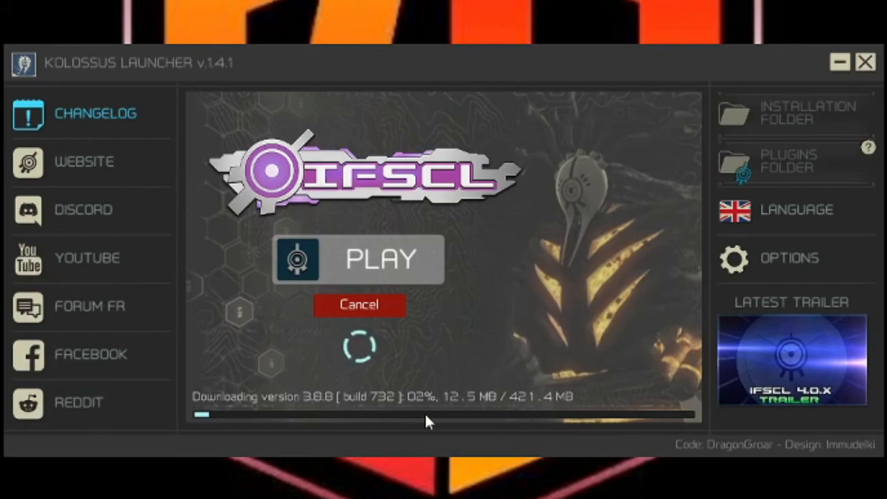
mouse_move(350, 363)
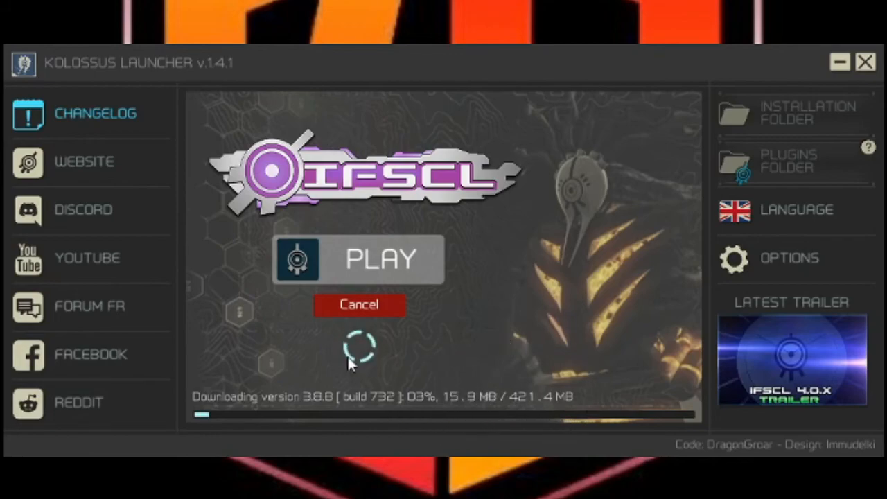
mouse_move(533, 416)
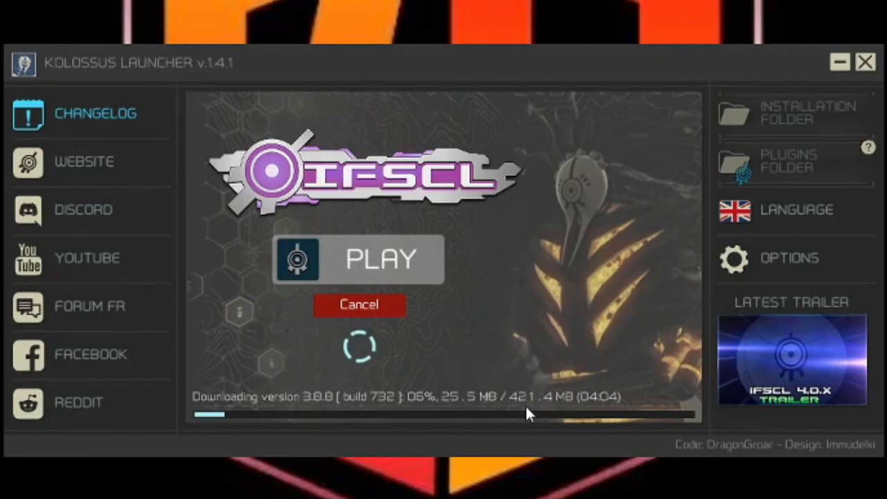
mouse_move(413, 433)
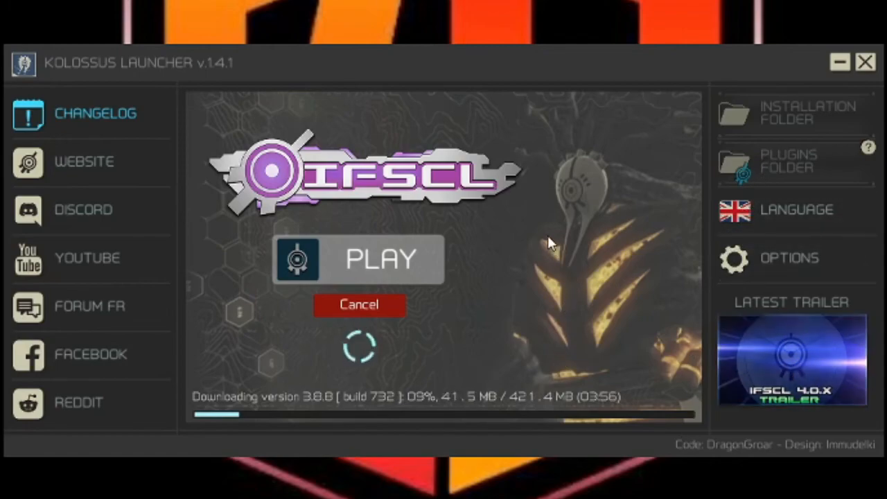
mouse_move(488, 251)
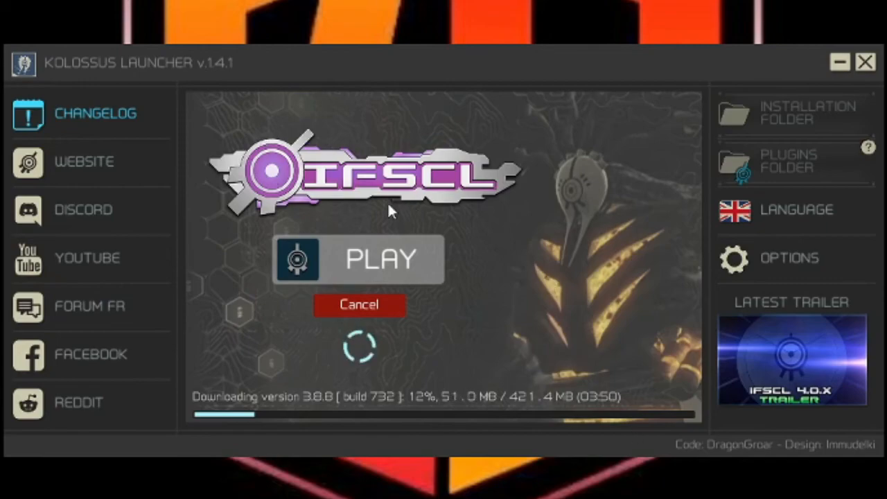
mouse_move(331, 247)
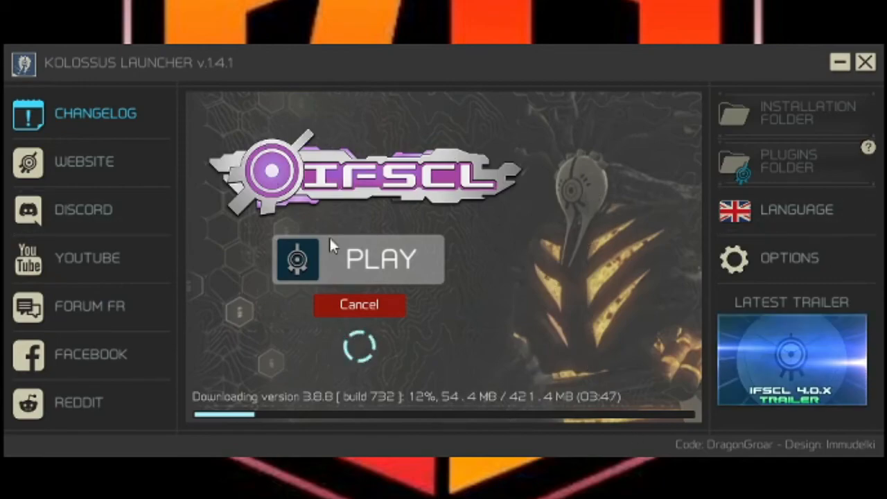
mouse_move(539, 266)
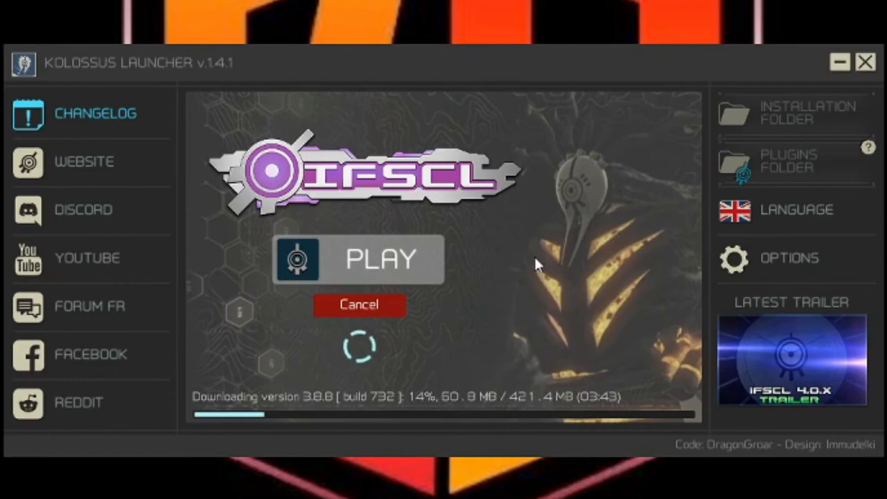
mouse_move(233, 302)
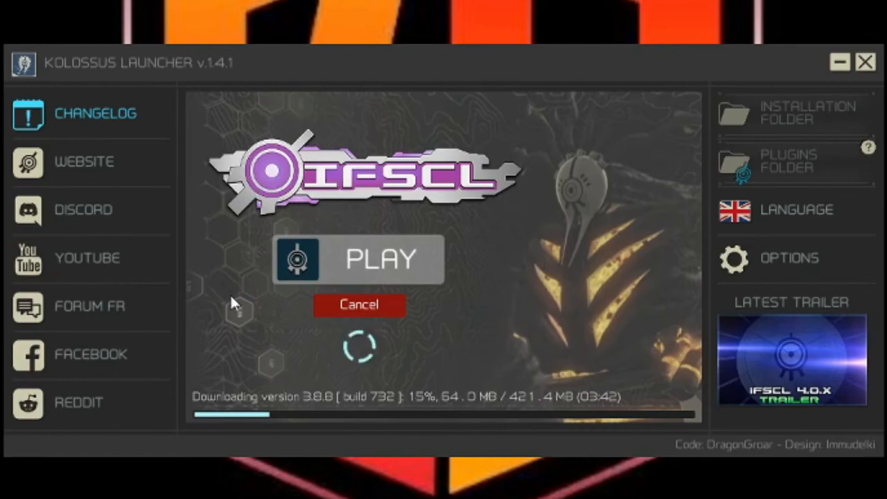
mouse_move(208, 181)
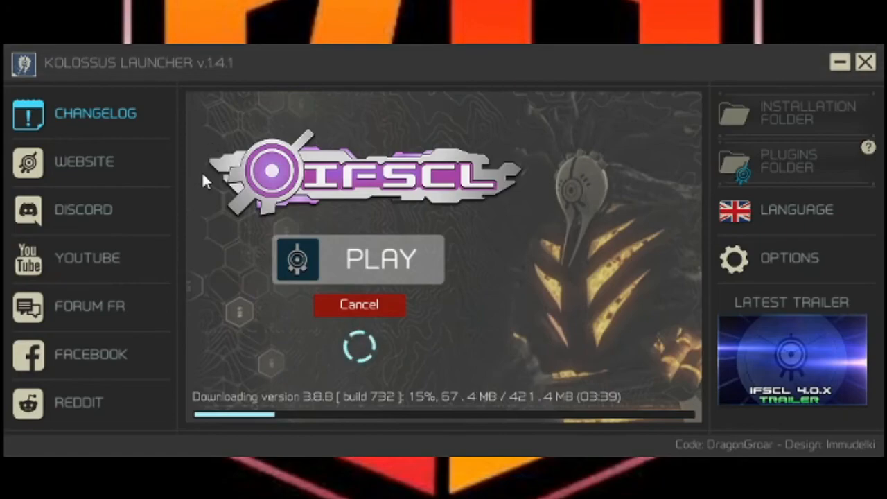
mouse_move(312, 344)
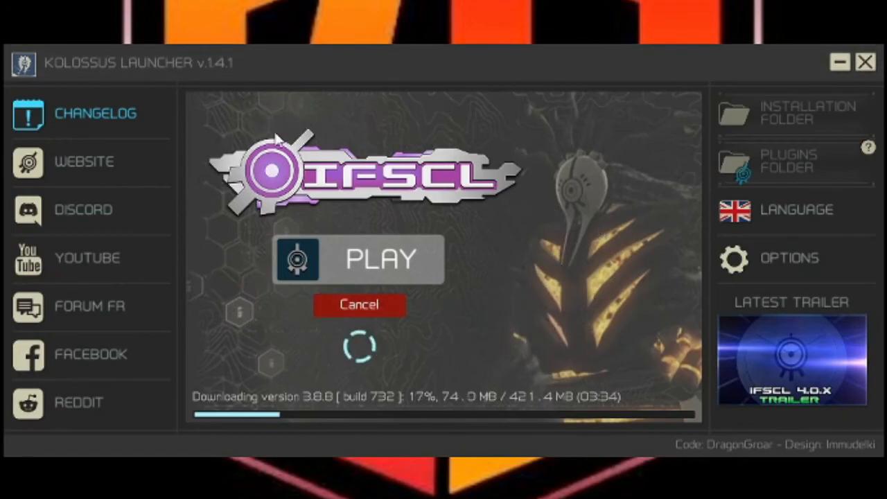
mouse_move(172, 270)
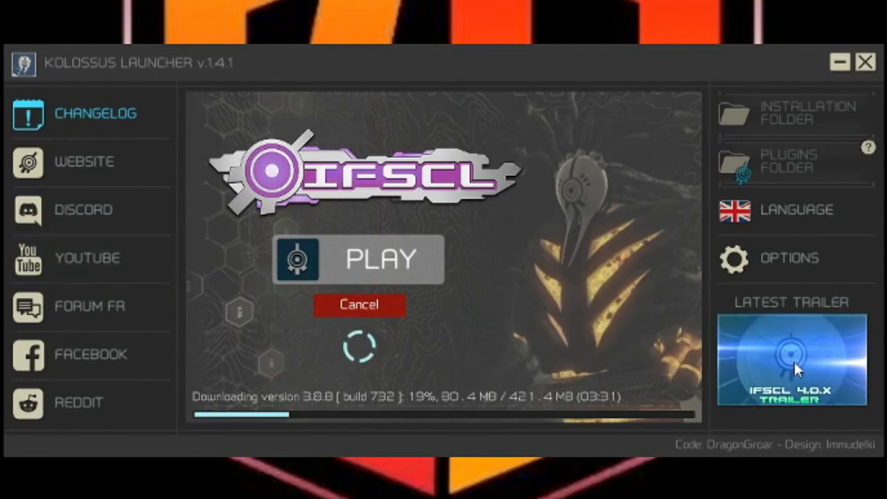
left_click(793, 359)
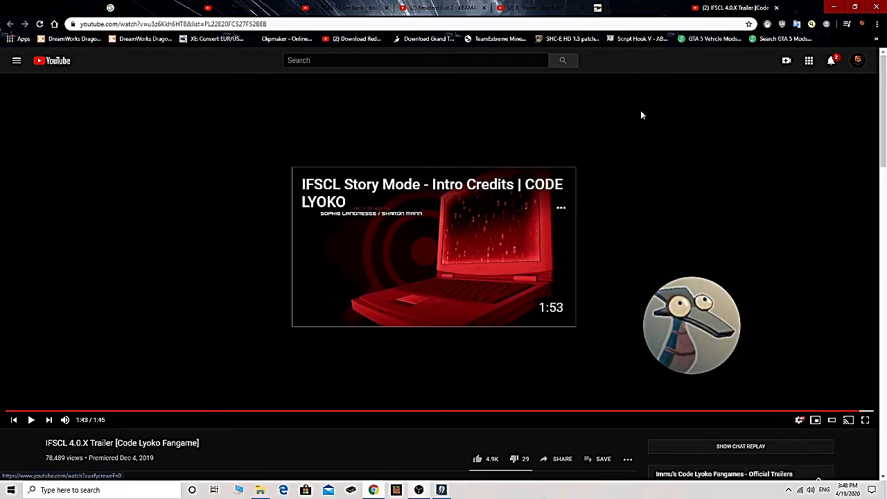
mouse_move(430, 216)
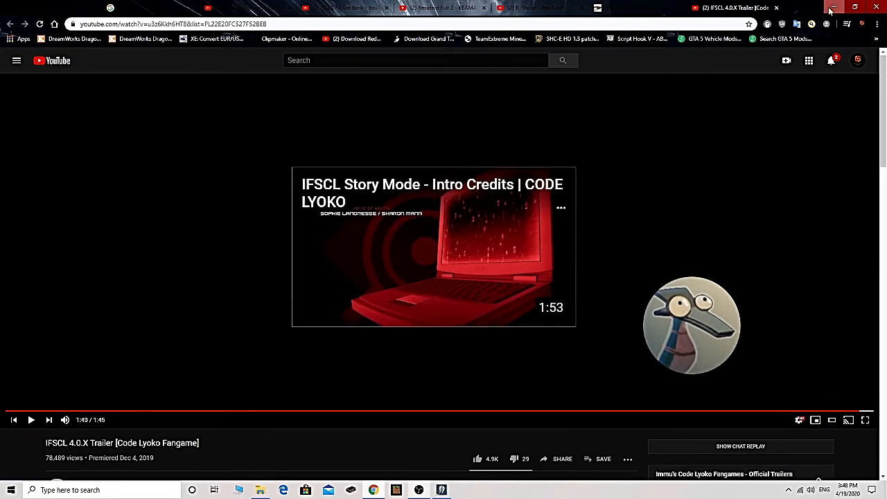
- Close the browser after the IFSCL 4.0.X trailer so the launcher download shows again
left_click(833, 7)
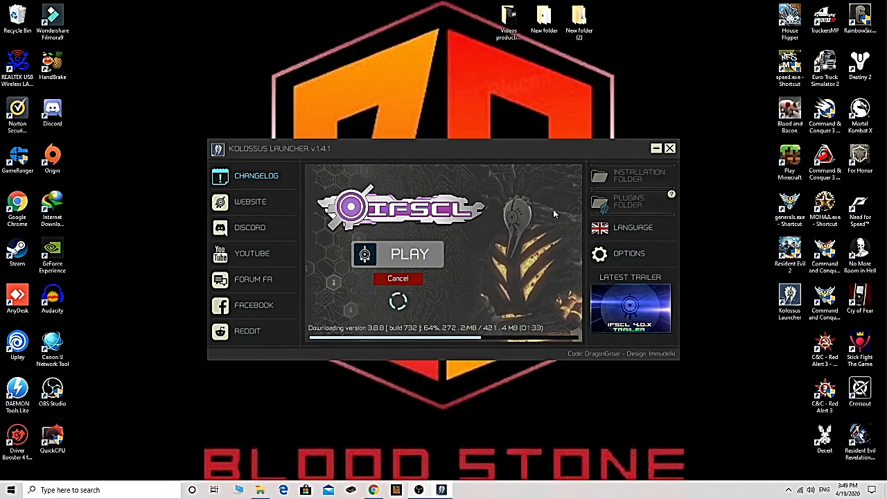
mouse_move(514, 224)
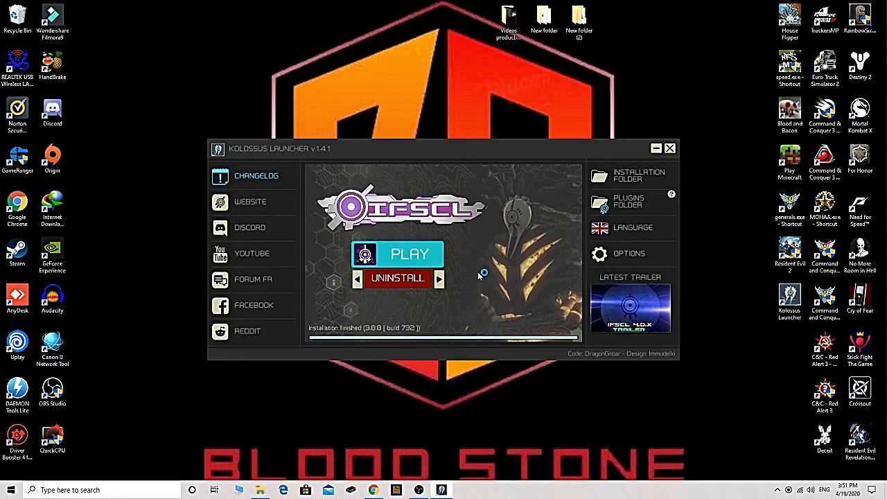
- Launch the freshly installed IFSCL and reposition its startup settings window near the centre
left_click(669, 147)
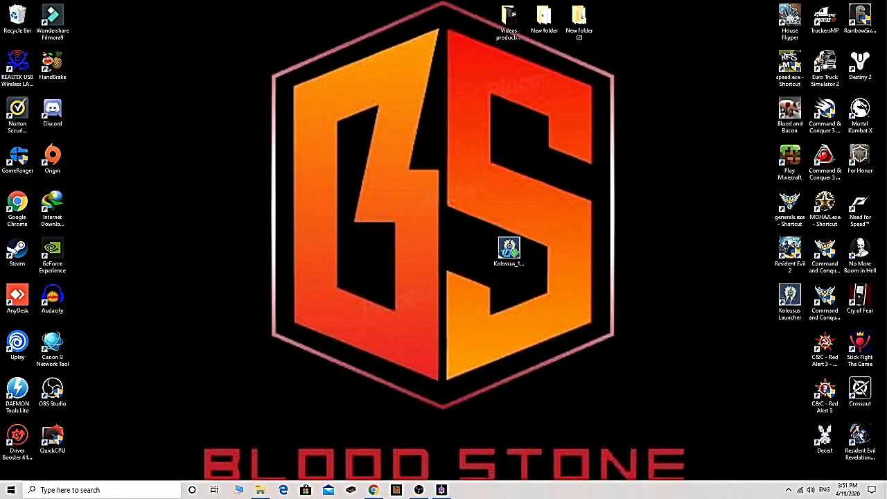
double_click(509, 246)
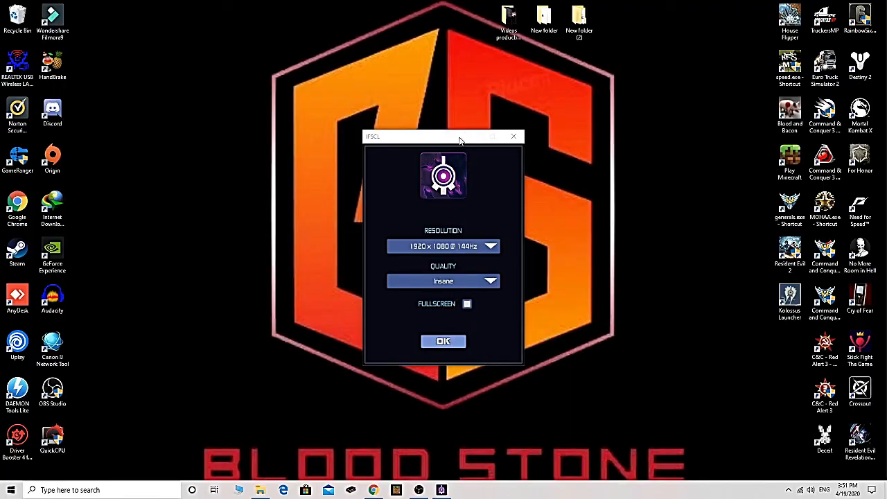
left_click_drag(444, 137, 641, 159)
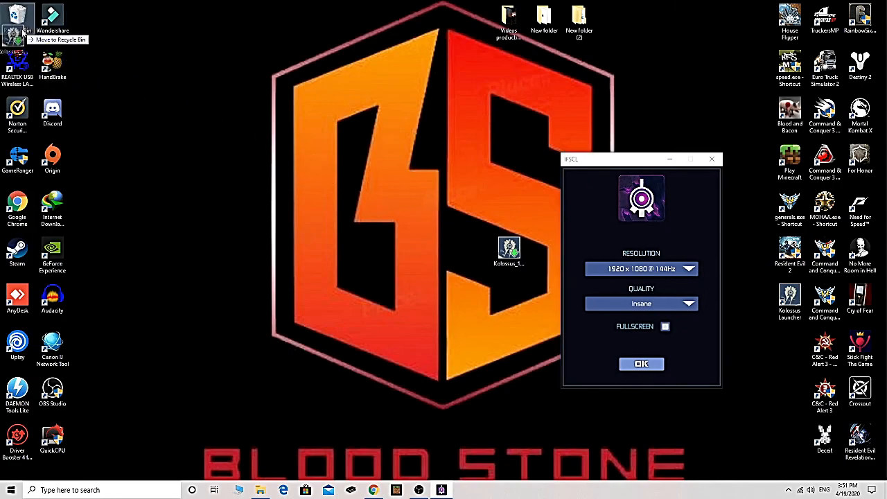
left_click_drag(640, 160, 512, 134)
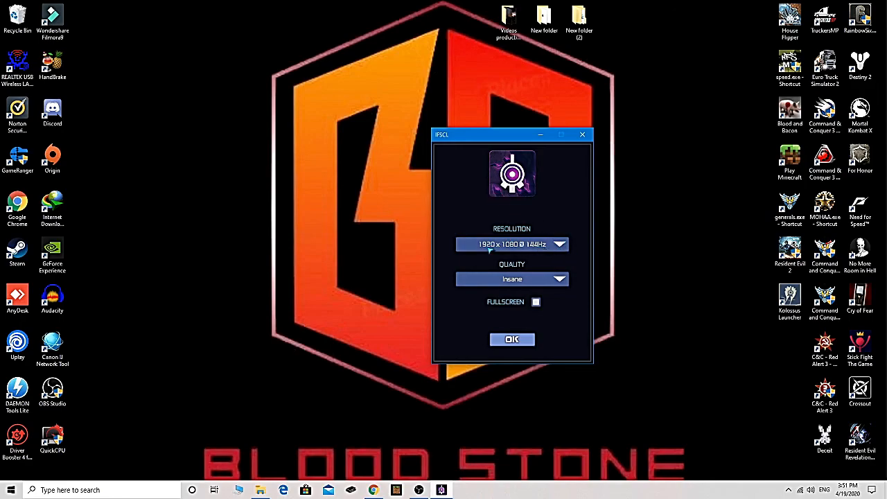
- Keep 1920 x 1080 @ 144Hz resolution and Insane quality, leave Fullscreen off, and start IFSCL
left_click(560, 244)
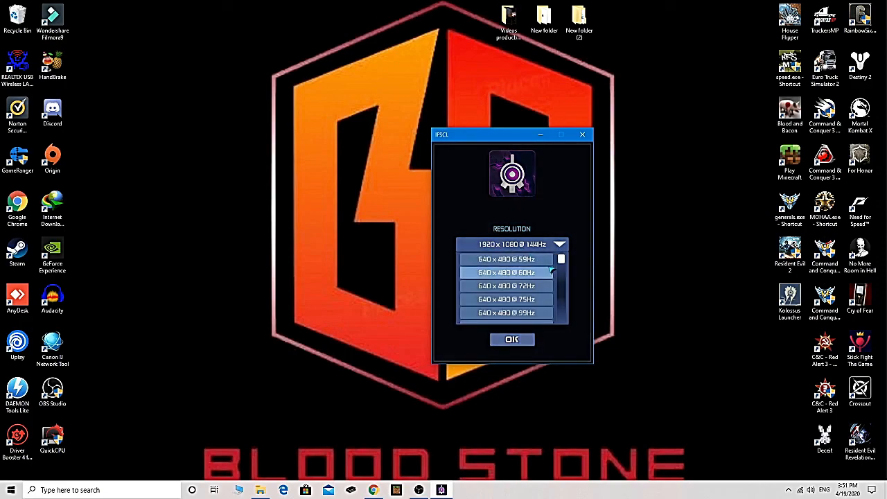
scroll("down", 3)
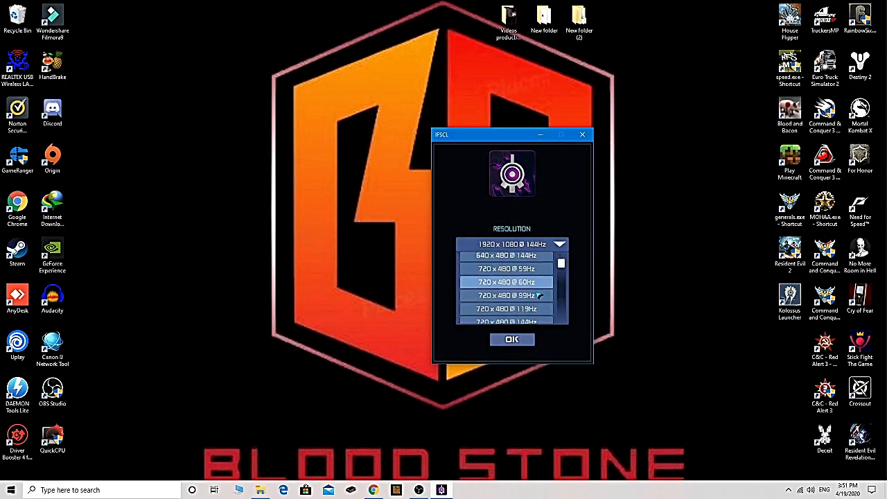
left_click(513, 244)
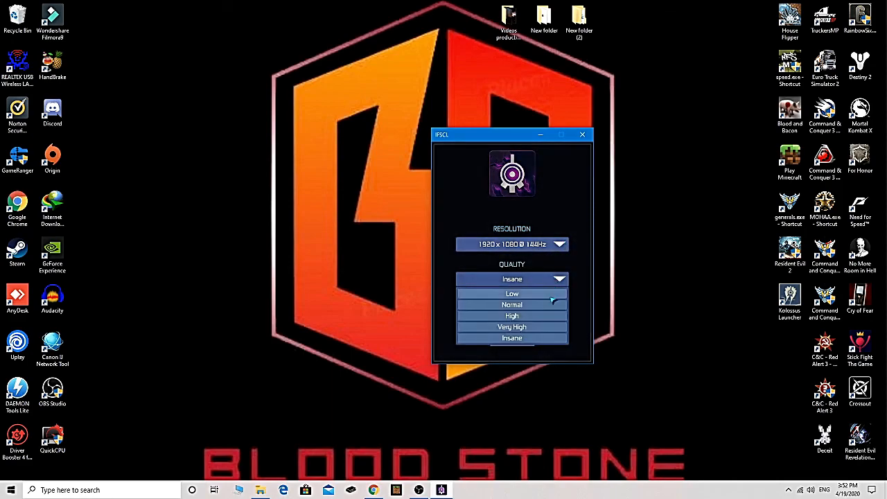
left_click(512, 339)
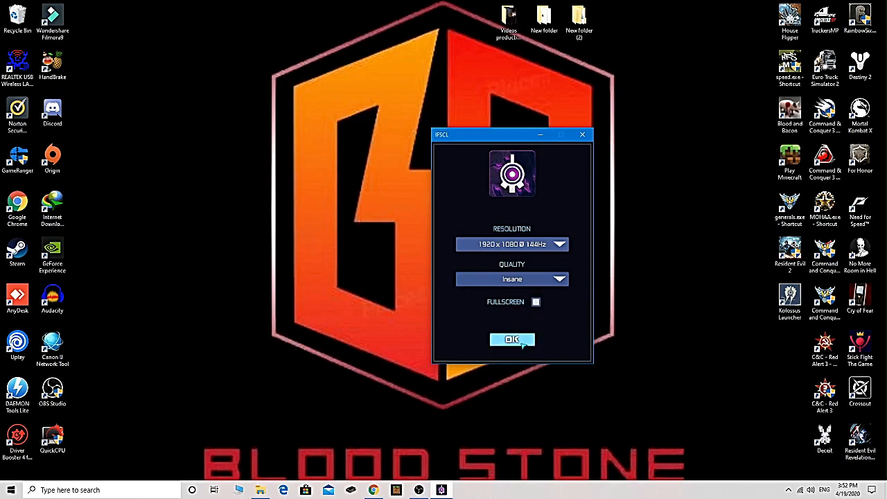
left_click(513, 339)
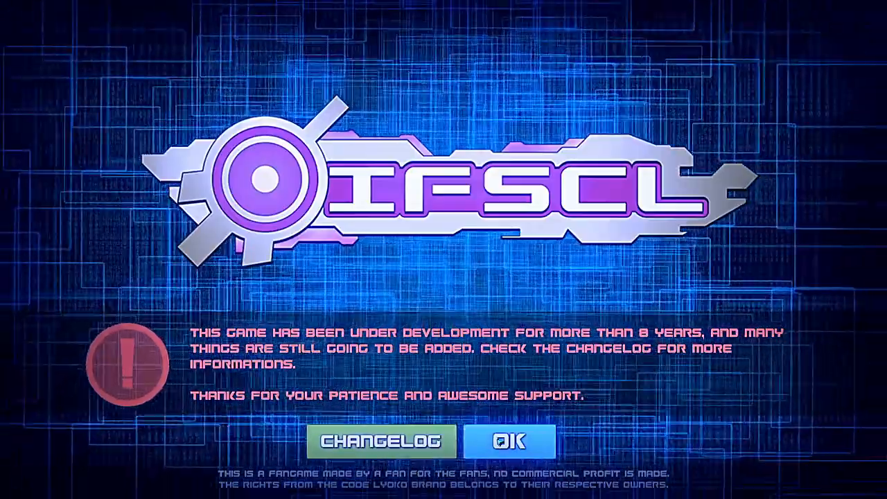
- Dismiss the development notice and look over the Options screen before returning to the menu
left_click(507, 441)
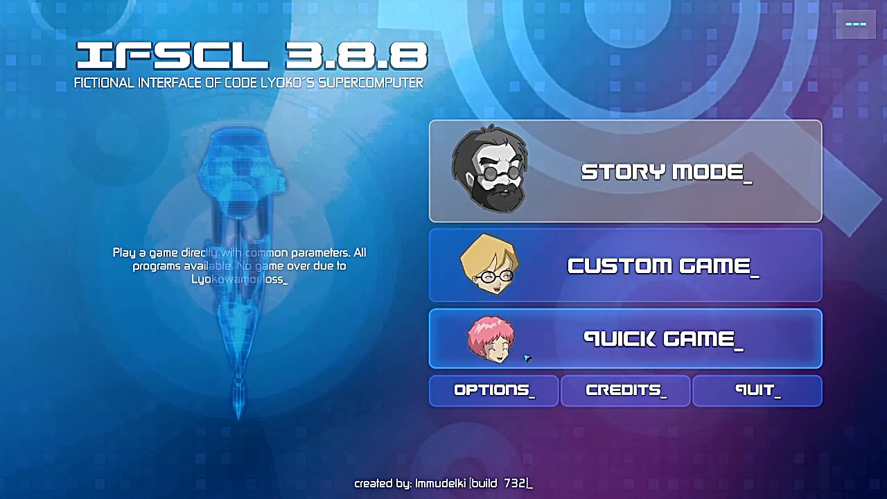
left_click(493, 391)
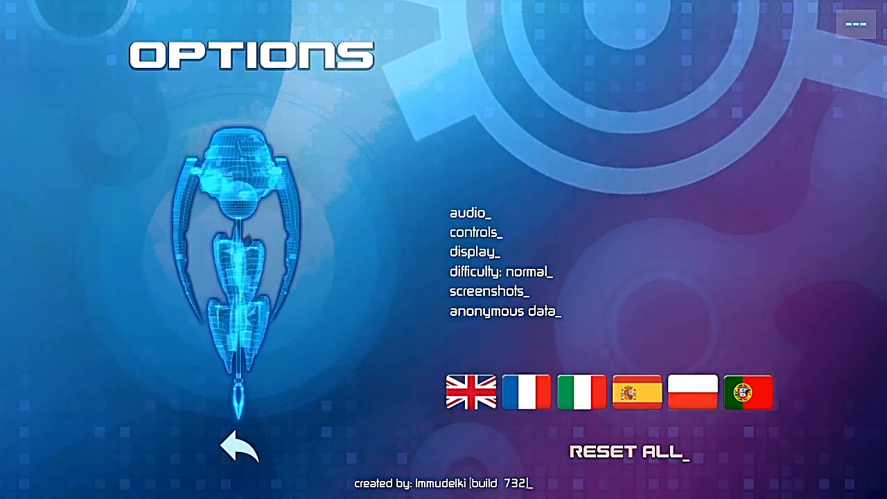
left_click(237, 449)
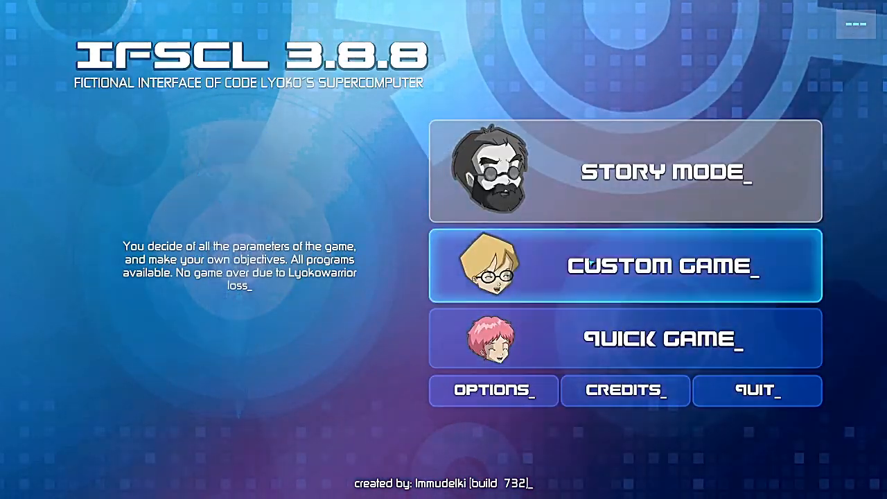
- Look over the Custom Game setup, return to the menu, and start a Quick Game
left_click(624, 266)
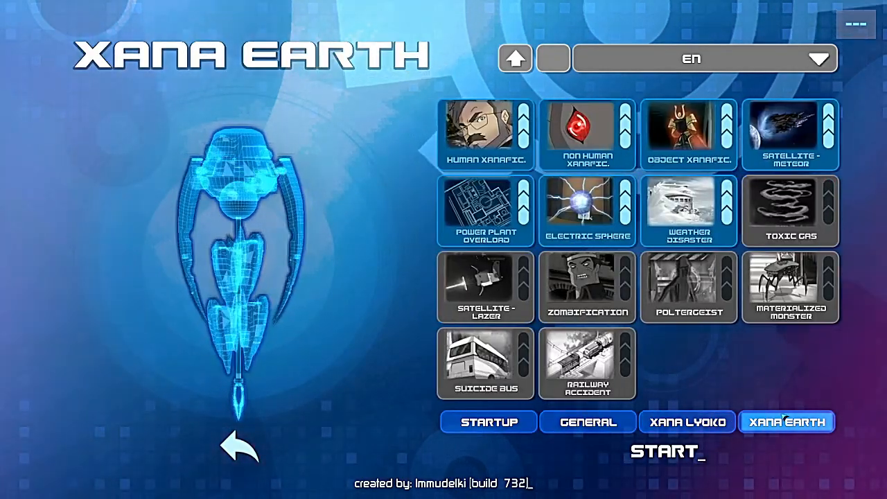
left_click(241, 447)
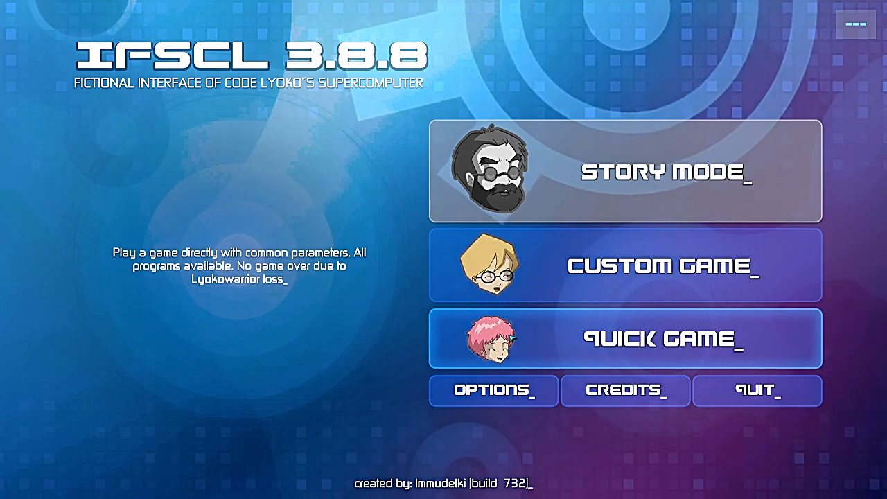
left_click(624, 338)
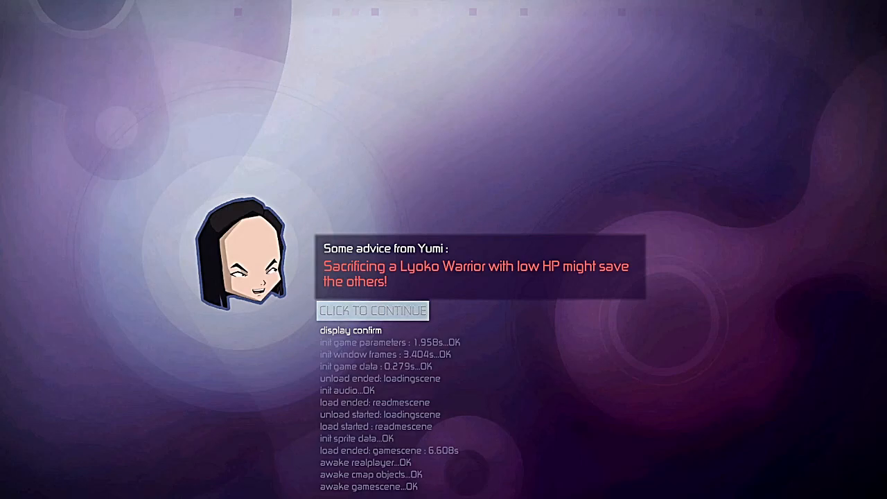
- Continue past the loading tip and dismiss the future-version notice to reach the Agenda screen
left_click(371, 311)
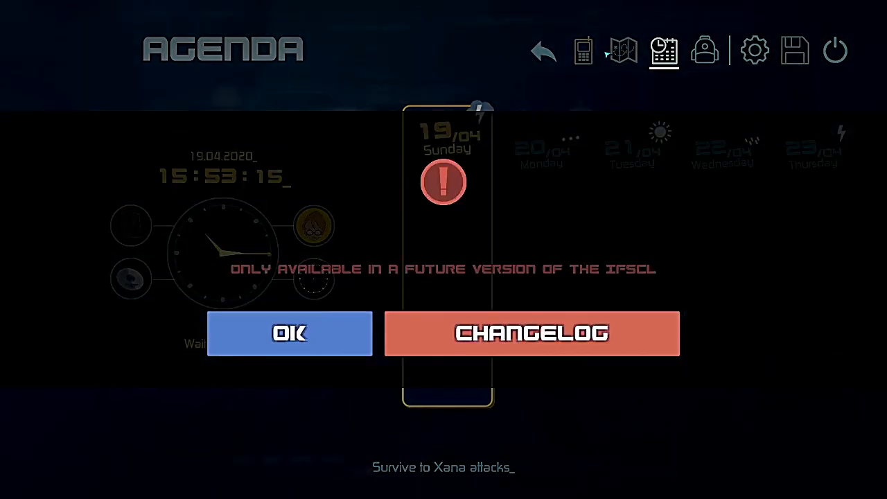
left_click(288, 333)
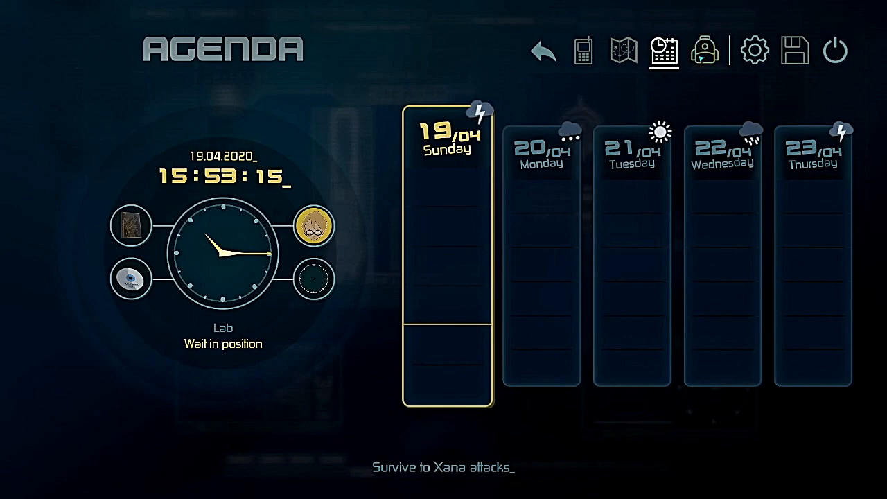
mouse_move(575, 243)
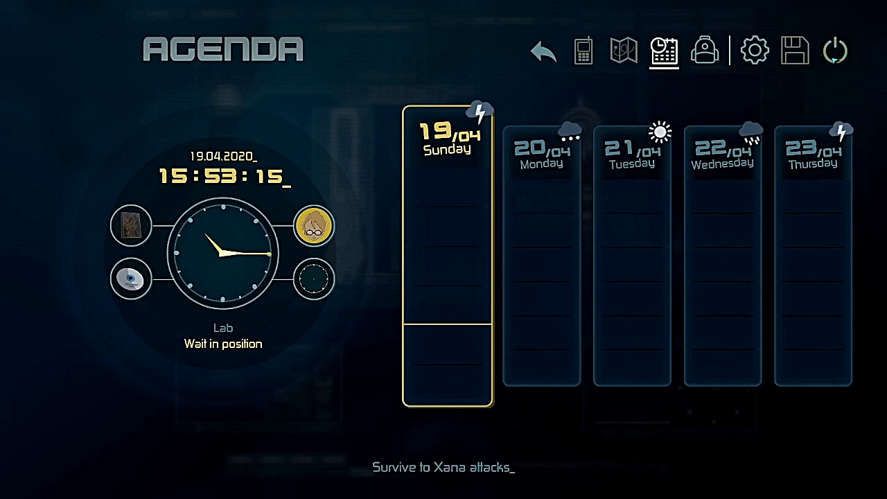
- Quit the current game via the power icon, then confirm exiting IFSCL to the desktop
left_click(835, 49)
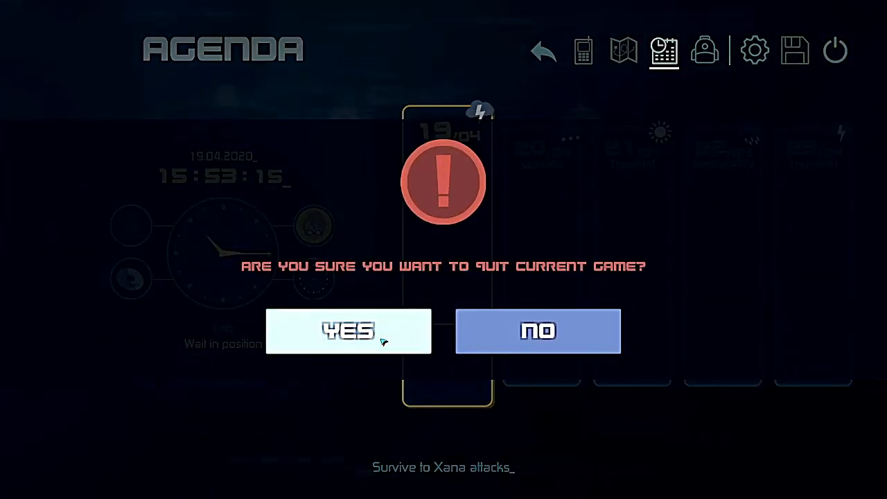
left_click(348, 330)
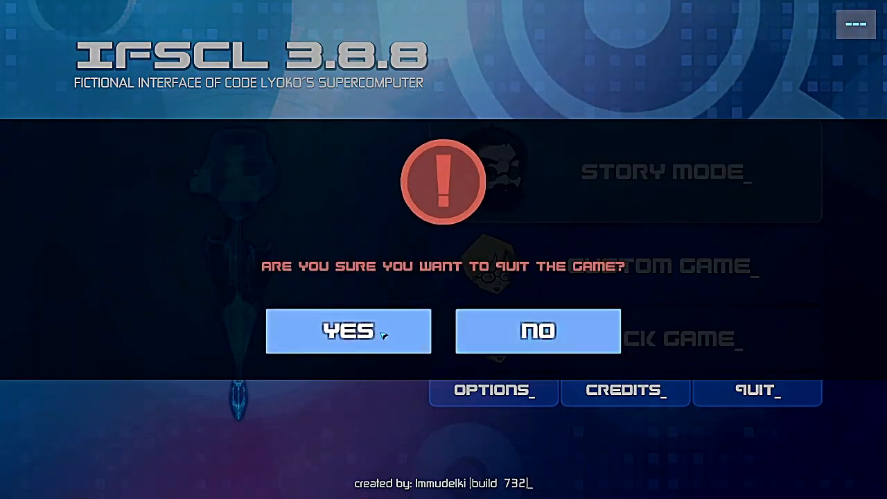
left_click(349, 331)
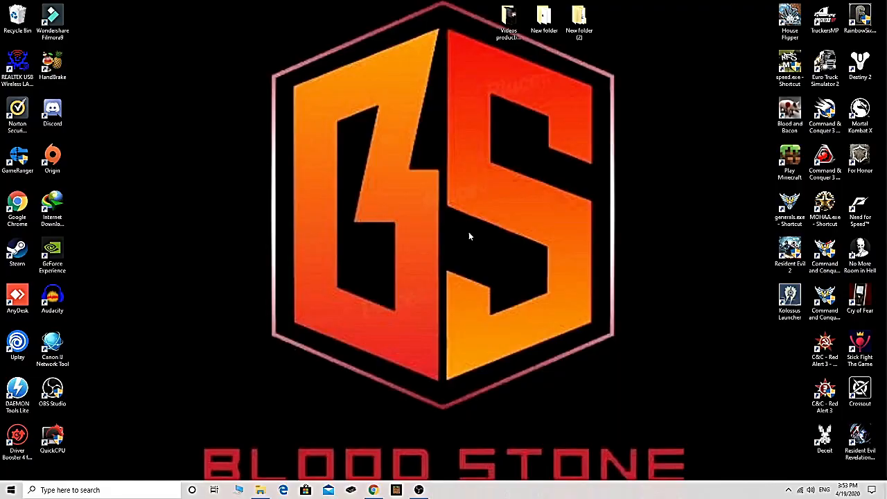